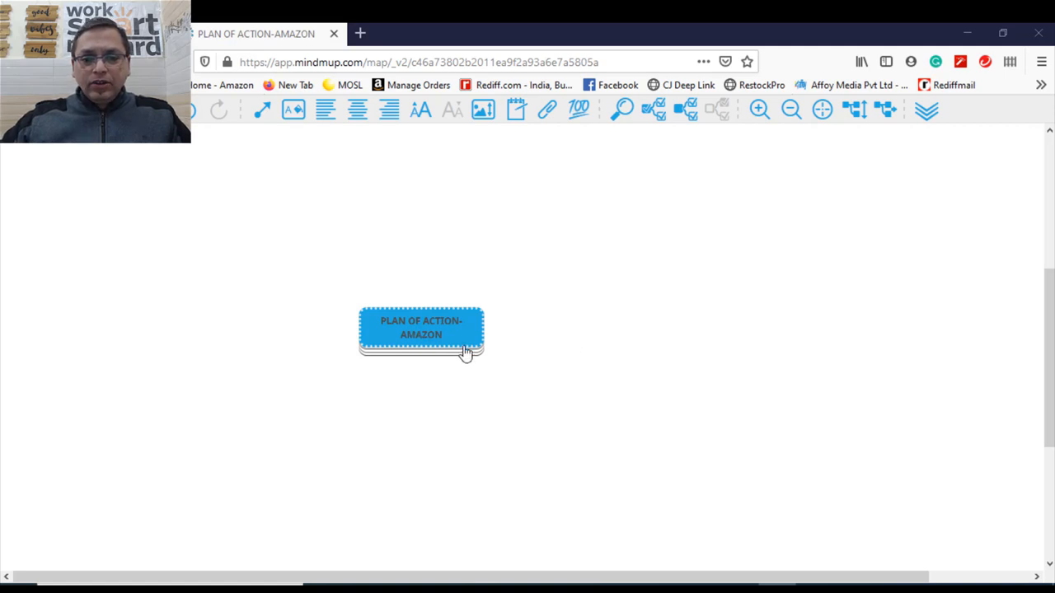
{"action": "mouse_move", "coordinate": [458, 342]}
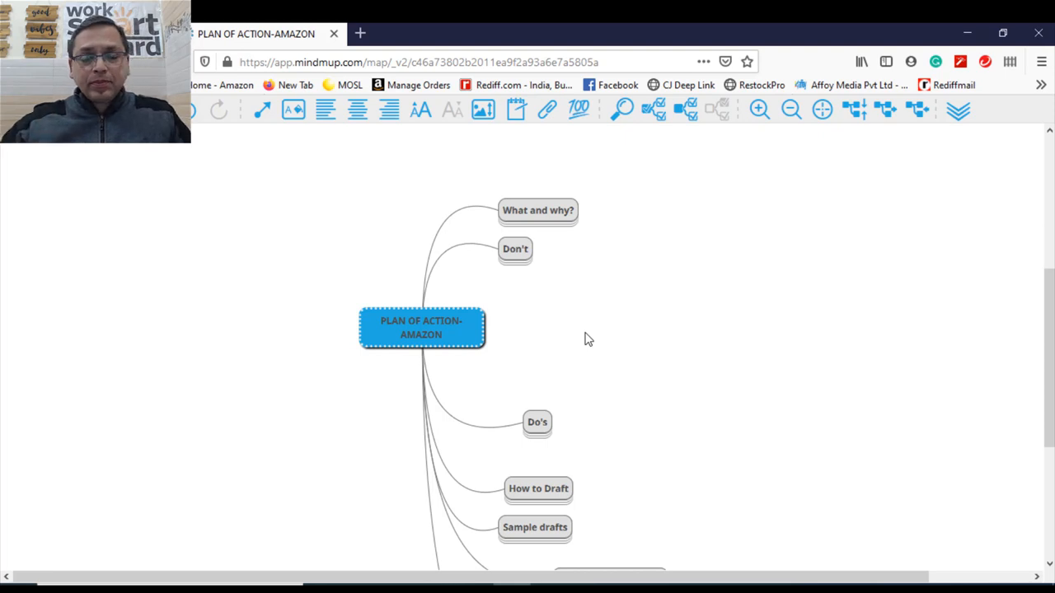
- Expand What and why? to reveal ASIN removal and Account suspention
{"action": "left_click", "coordinate": [537, 211]}
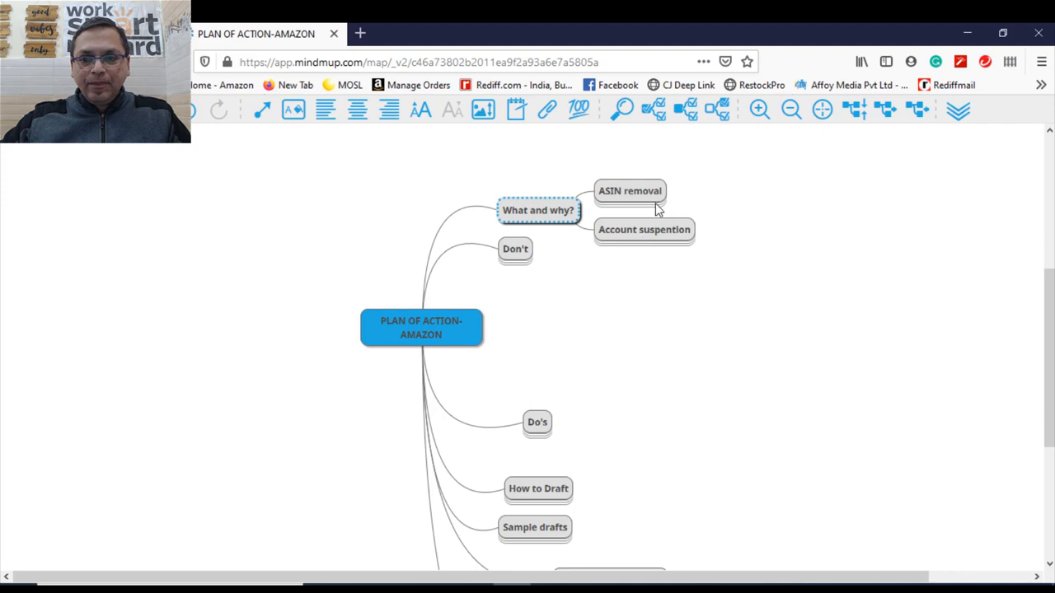
{"action": "mouse_move", "coordinate": [672, 294]}
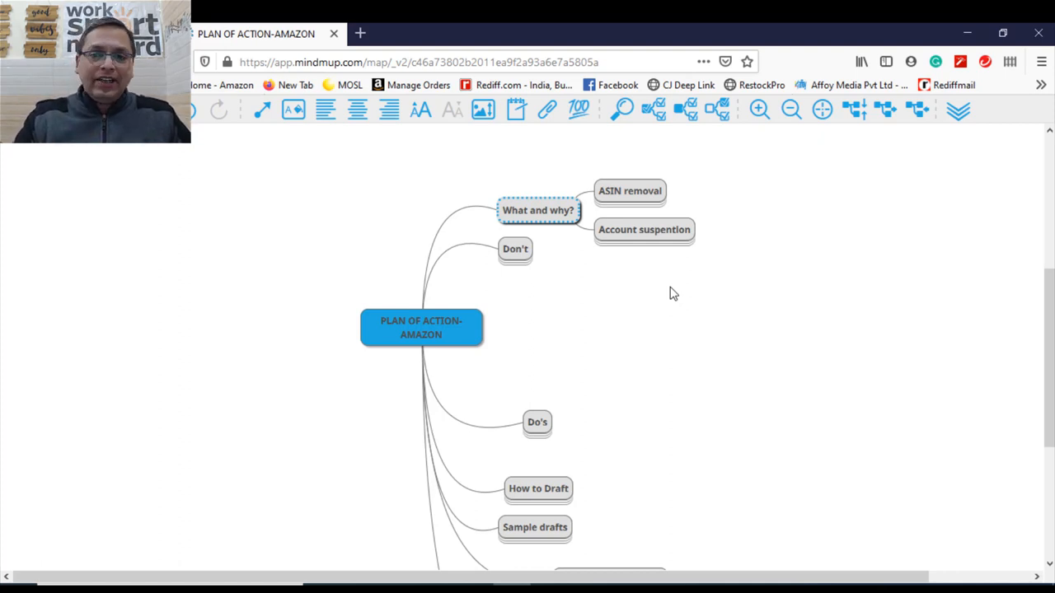
{"action": "mouse_move", "coordinate": [620, 191]}
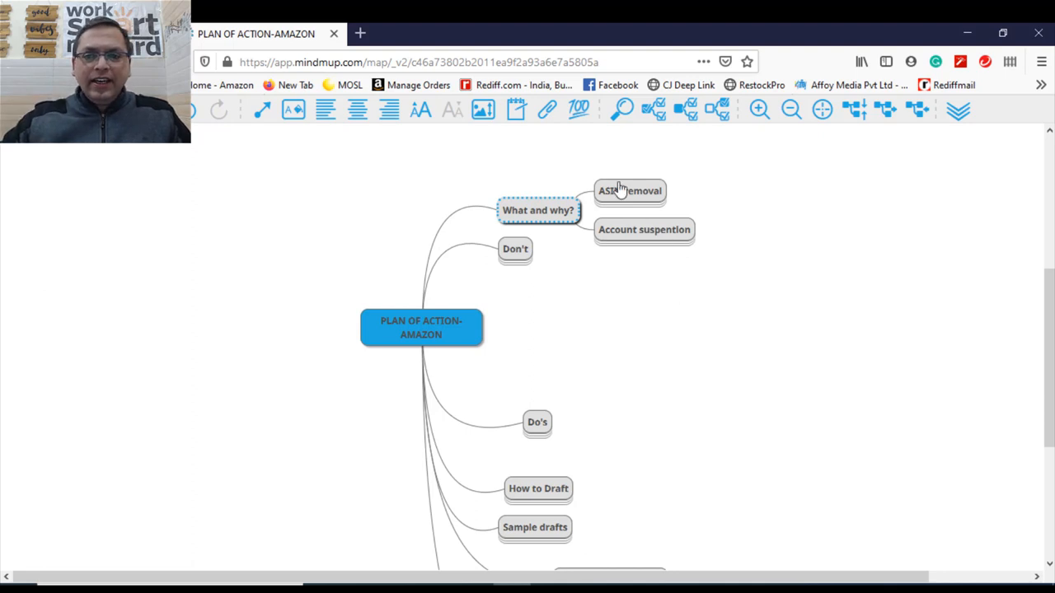
- Expand ASIN removal to show Inauthentic, Restricted and IPC, then select Account suspention
{"action": "left_click", "coordinate": [629, 191]}
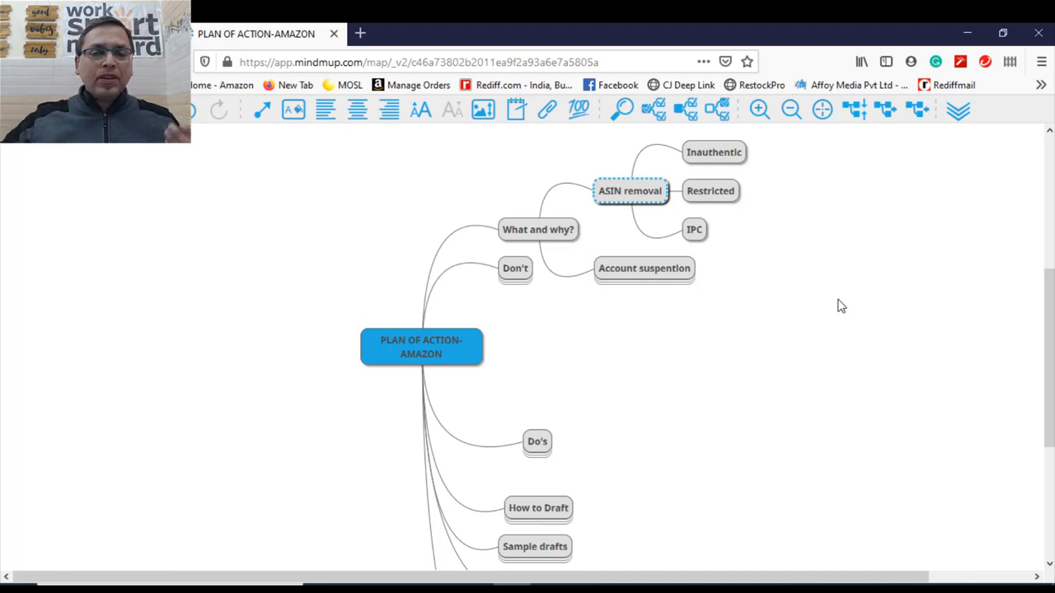
{"action": "mouse_move", "coordinate": [762, 305]}
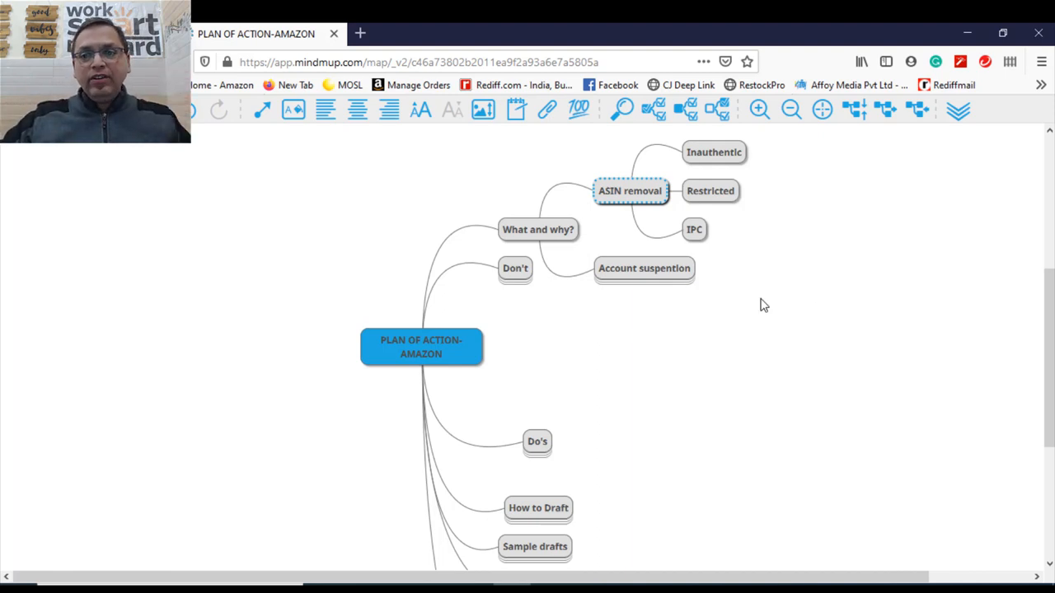
{"action": "left_click", "coordinate": [643, 267]}
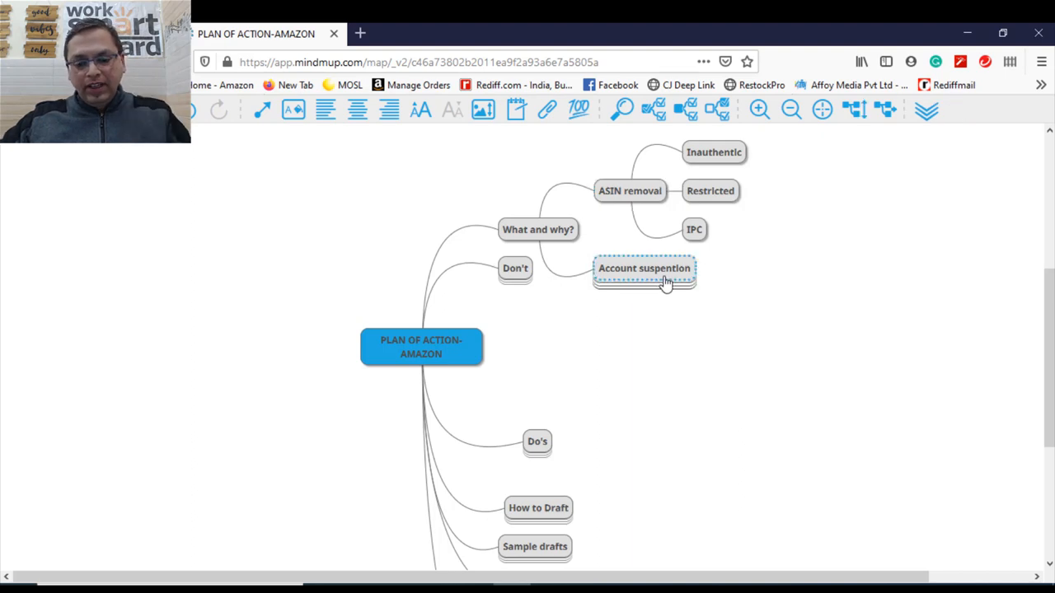
- Expand Account suspention to show its causes and select Seller performance targets
{"action": "left_click", "coordinate": [643, 267]}
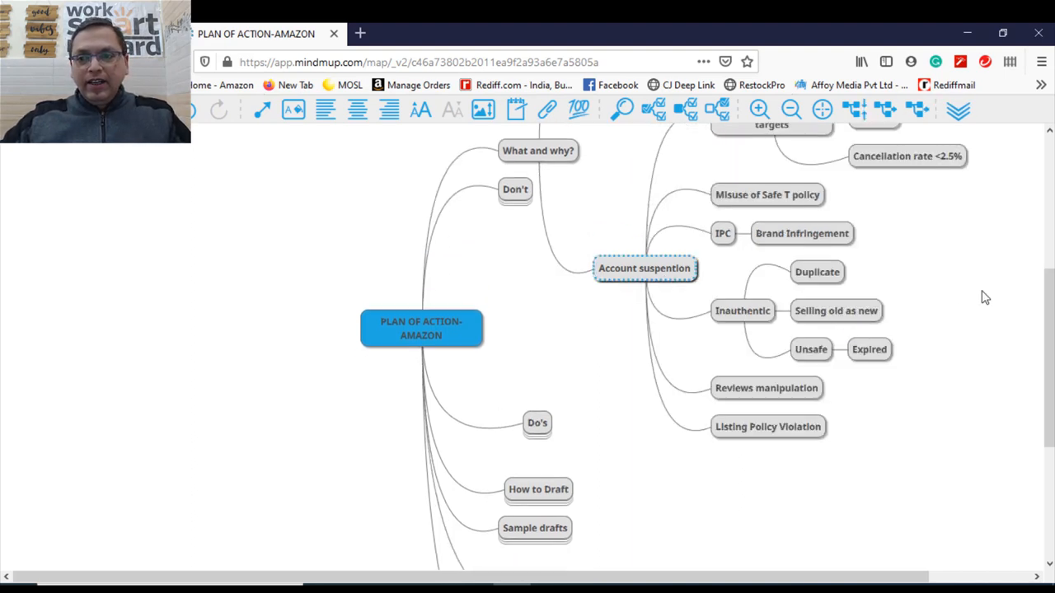
{"action": "scroll", "scroll_direction": "up", "scroll_amount": 3}
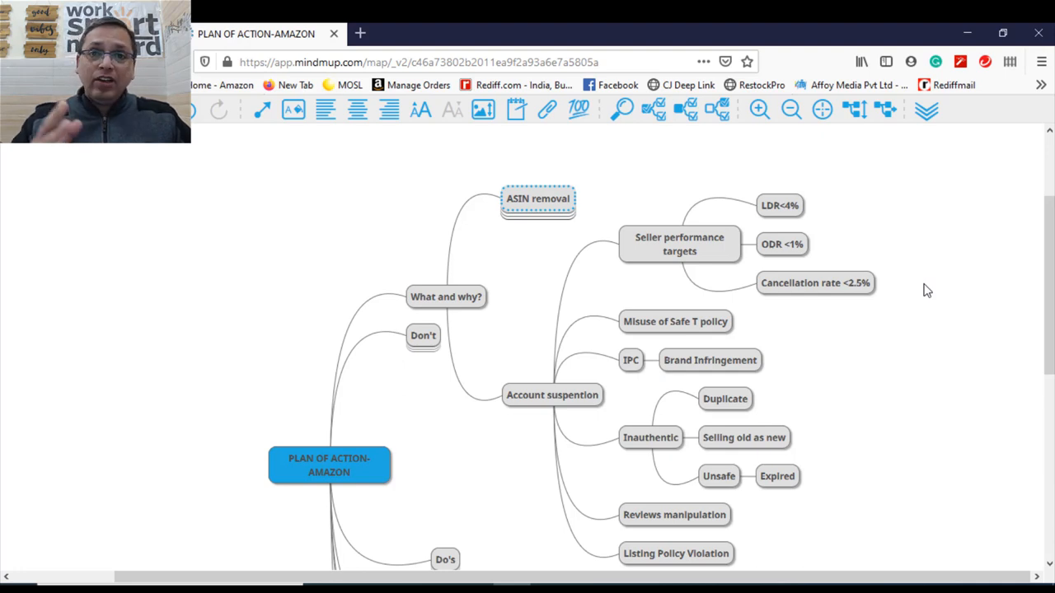
{"action": "mouse_move", "coordinate": [682, 244]}
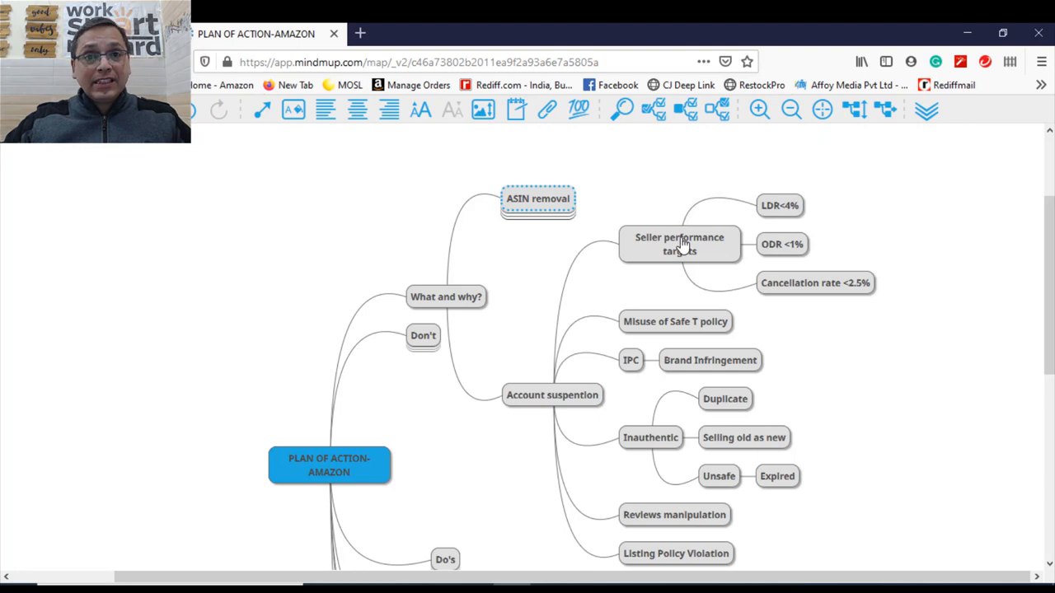
{"action": "left_click", "coordinate": [679, 244]}
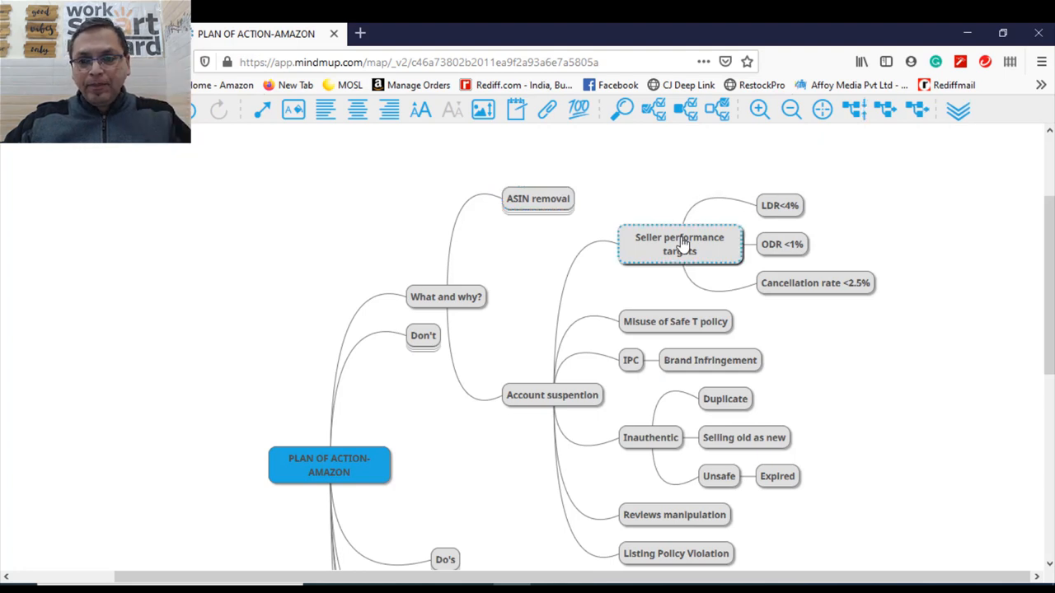
- Collapse Seller performance targets to hide its LDR, ODR and cancellation rate figures
{"action": "left_click", "coordinate": [680, 244]}
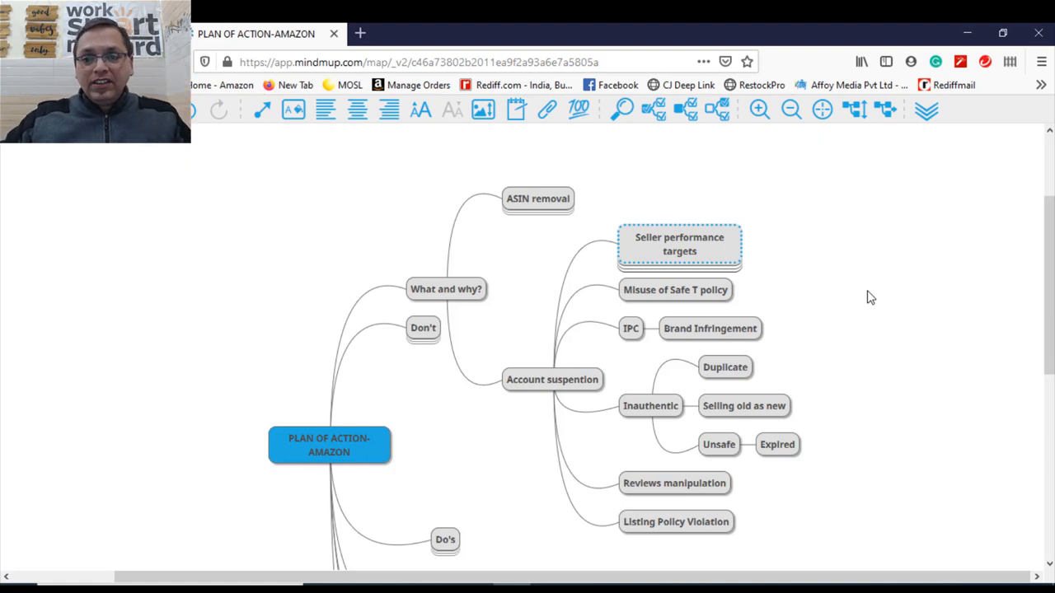
{"action": "scroll", "scroll_direction": "down", "scroll_amount": 3}
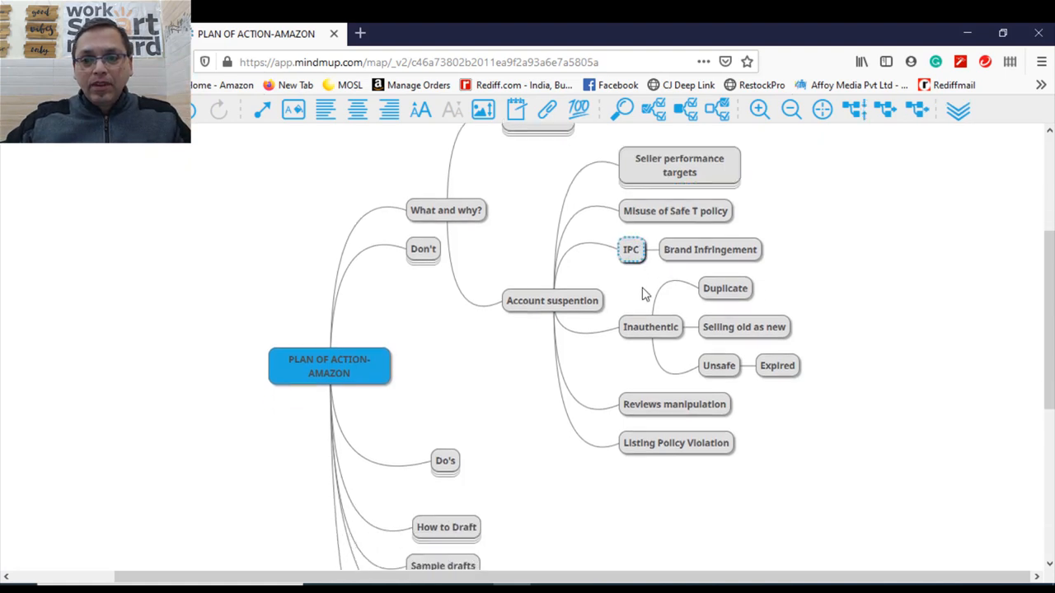
- Collapse IPC to hide Brand Infringement and expand Inauthentic to show its sub-causes
{"action": "left_click", "coordinate": [650, 327]}
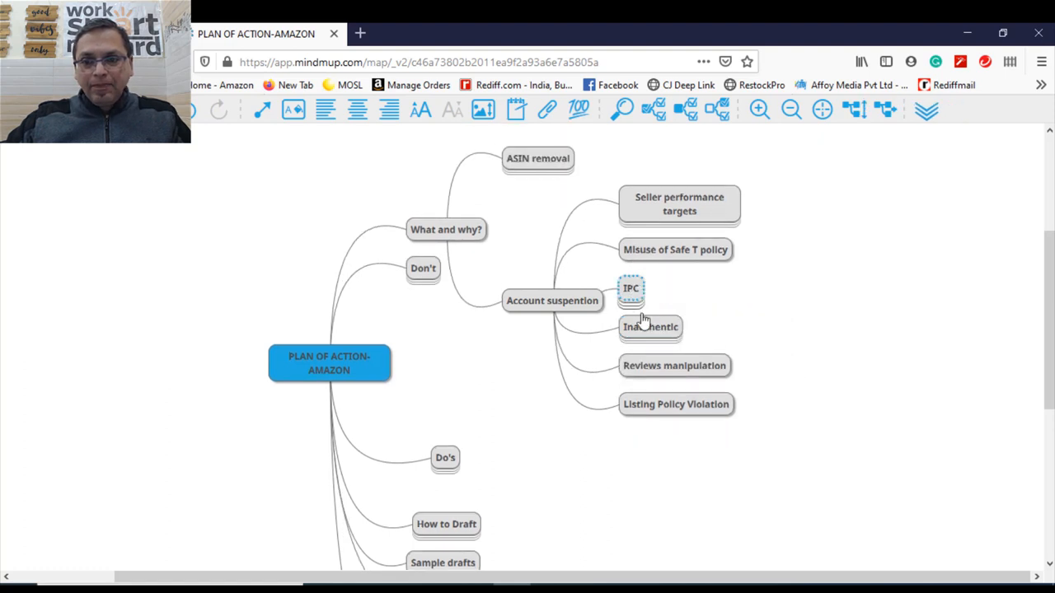
{"action": "mouse_move", "coordinate": [633, 300]}
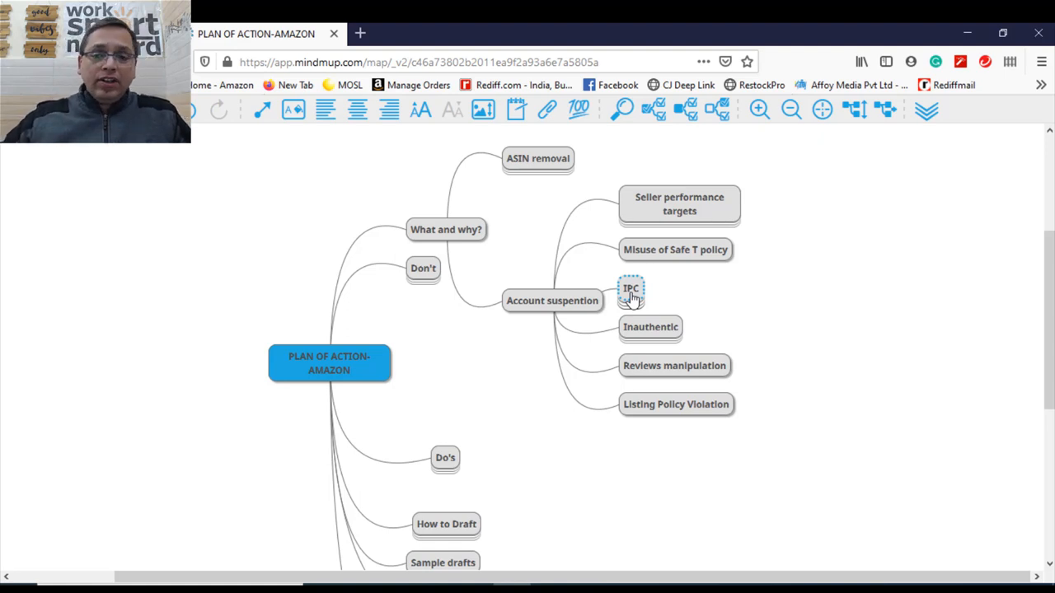
{"action": "mouse_move", "coordinate": [663, 336]}
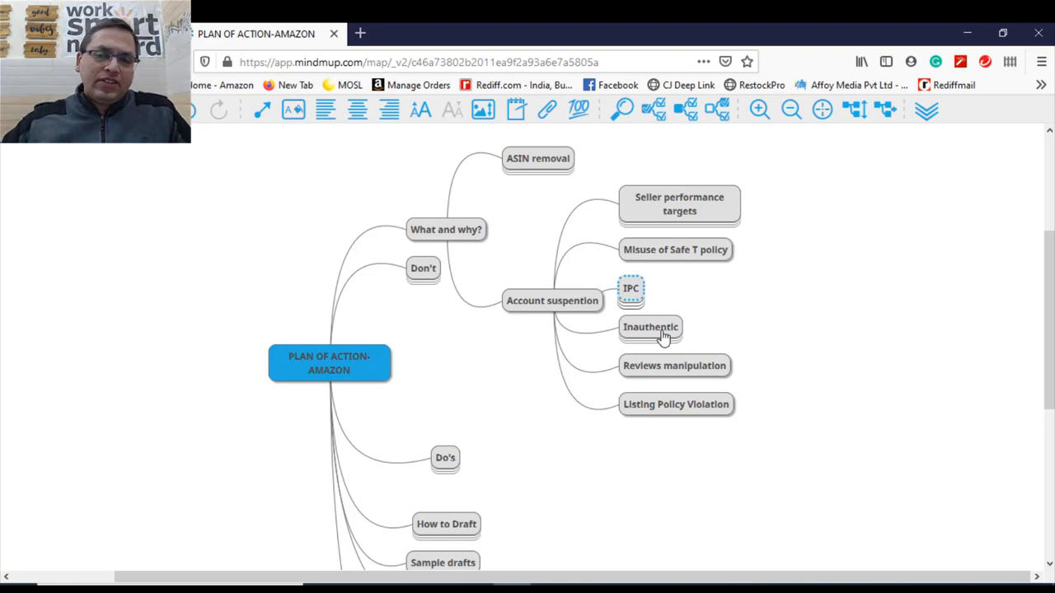
{"action": "left_click", "coordinate": [649, 327]}
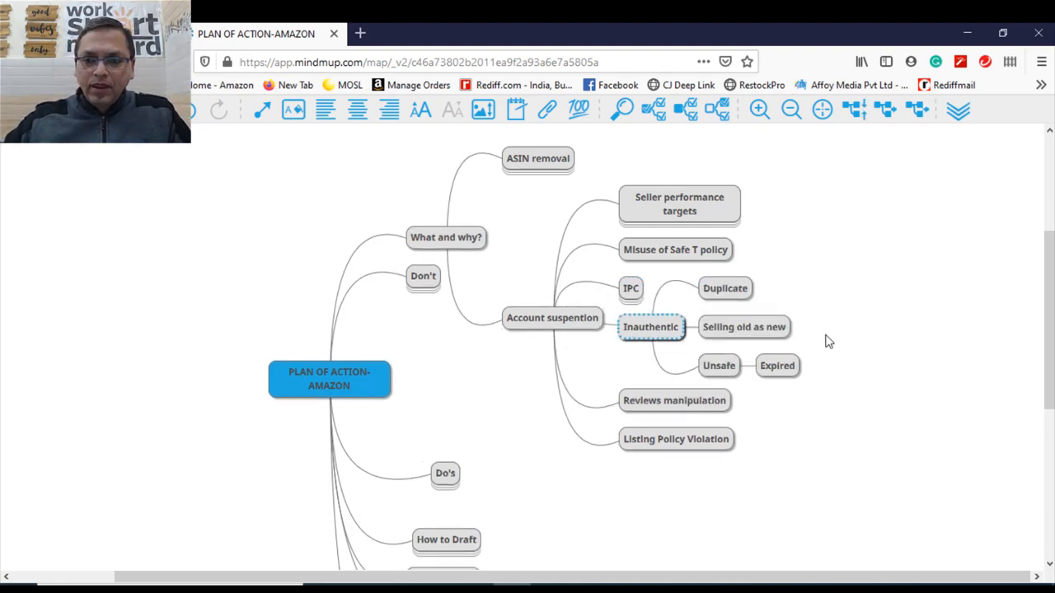
- Fold Inauthentic's sub-causes away and start a new item beside Reviews manipulation
{"action": "left_click", "coordinate": [718, 366]}
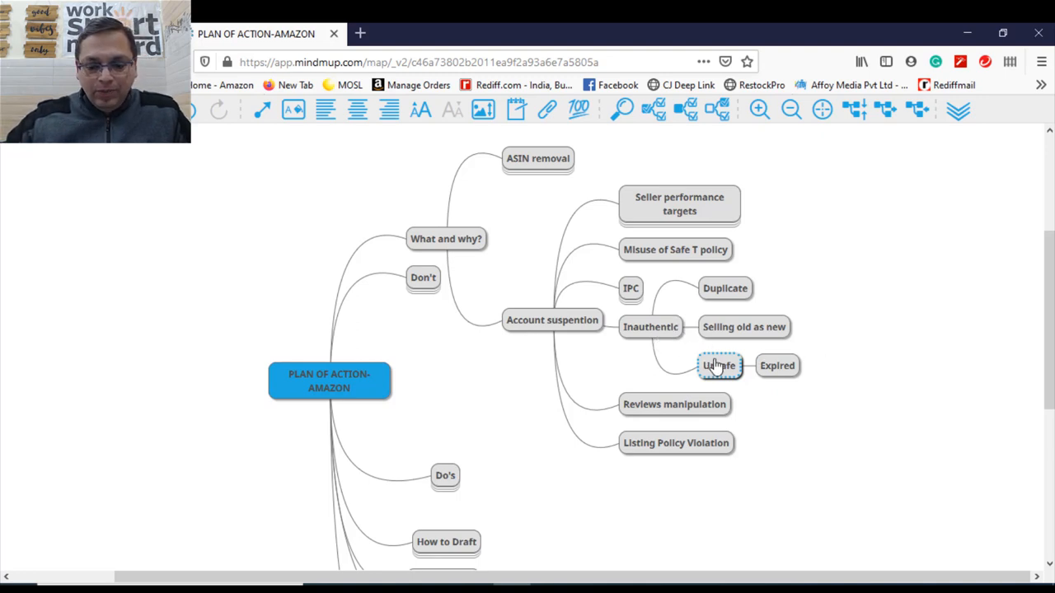
{"action": "left_click", "coordinate": [649, 326]}
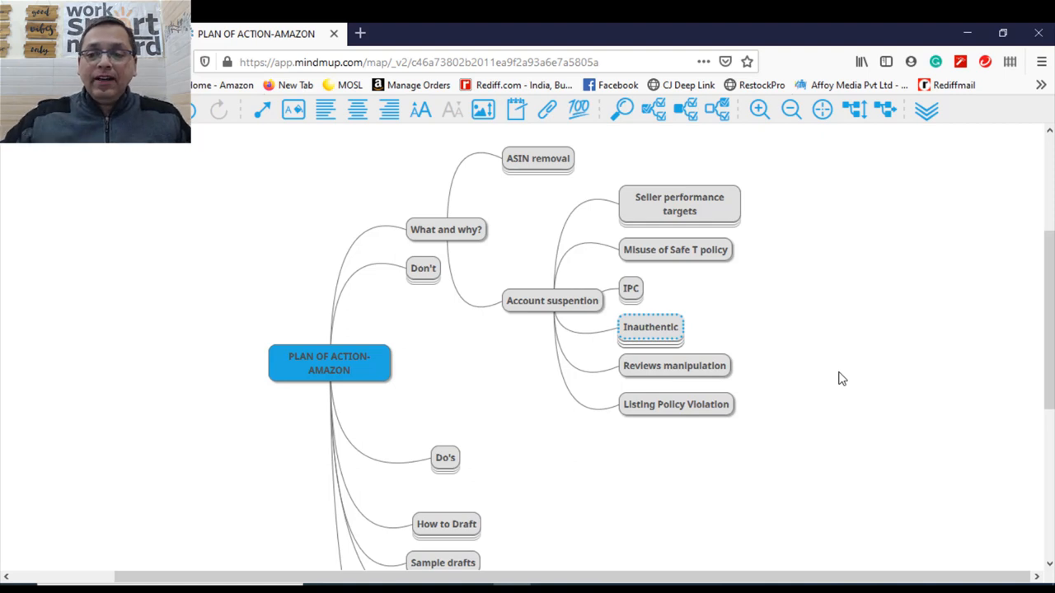
{"action": "left_click", "coordinate": [674, 366]}
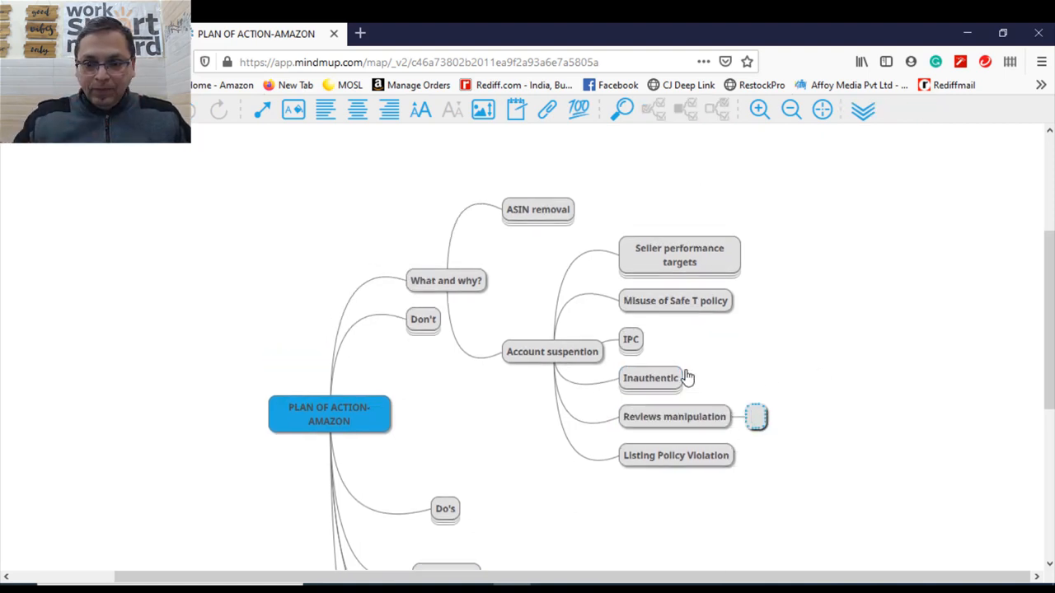
- Add a rachitsethi.co/autofeedback sub-topic under Reviews manipulation
{"action": "type", "text": "RACHITSET"}
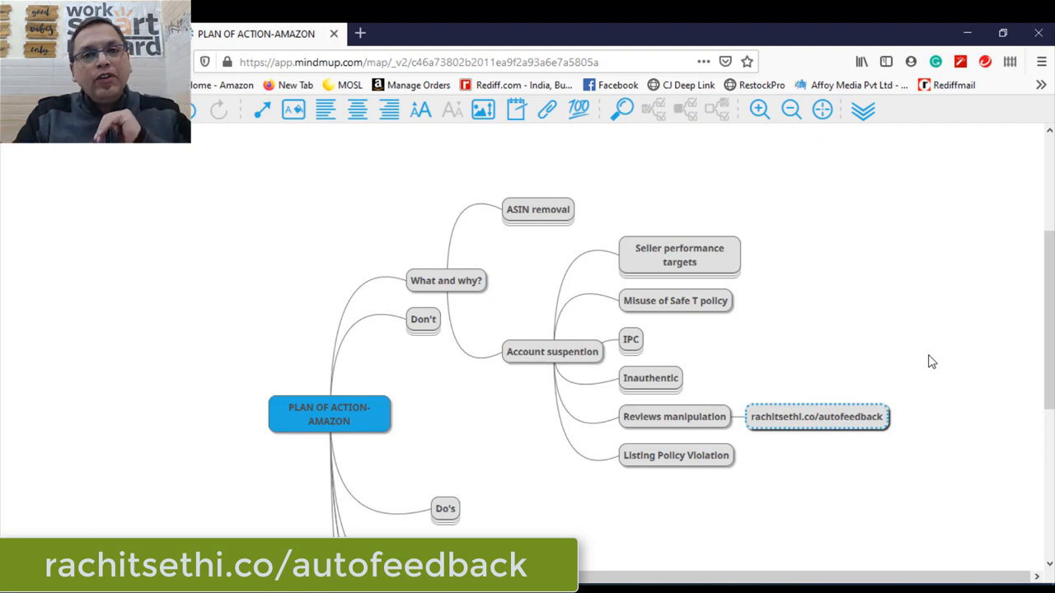
{"action": "mouse_move", "coordinate": [692, 425]}
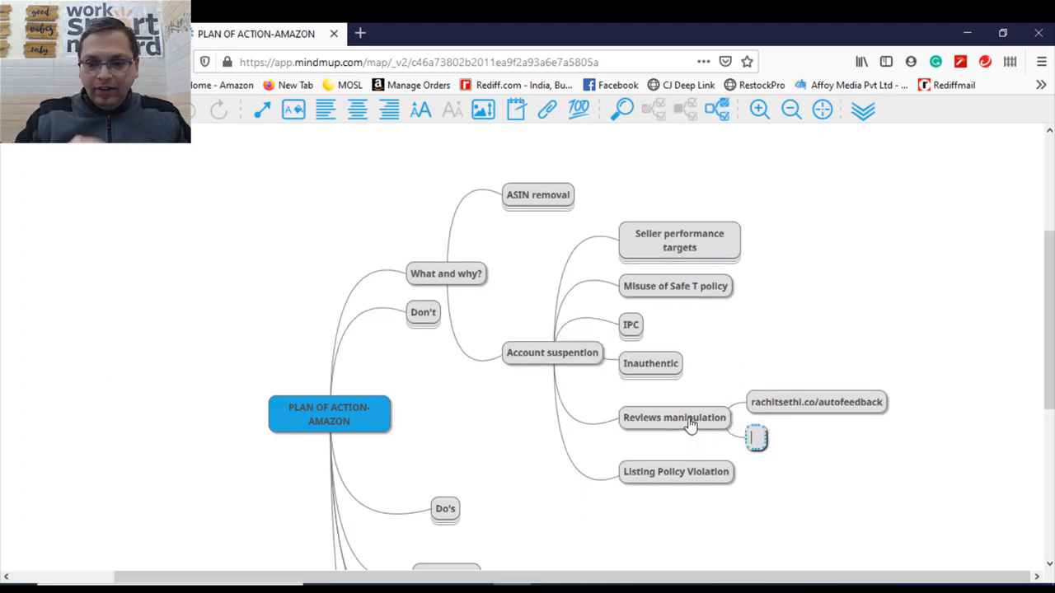
- Add an Influencer Marketing sub-topic under Reviews manipulation
{"action": "type", "text": "Influencer Mar"}
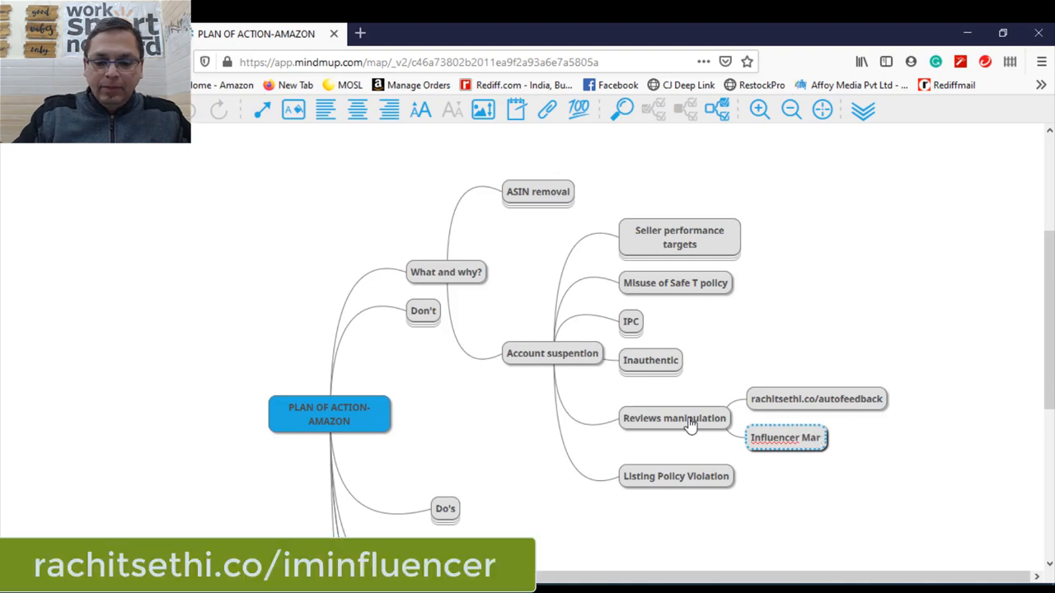
{"action": "type", "text": "keting"}
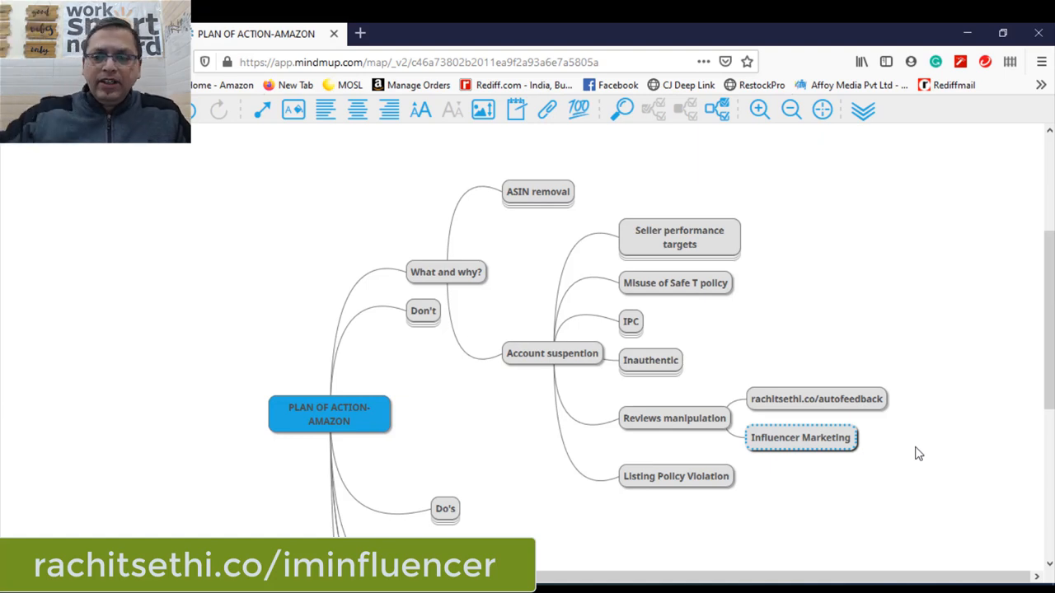
{"action": "mouse_move", "coordinate": [821, 452]}
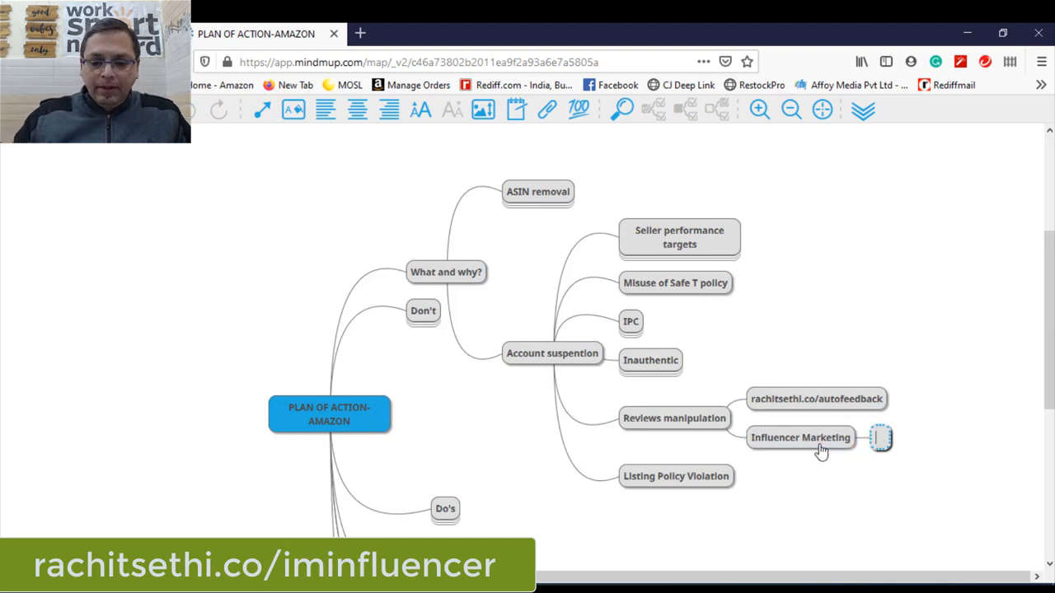
- Add a Blog Post sub-topic beneath Influencer Marketing
{"action": "type", "text": "Blog Post"}
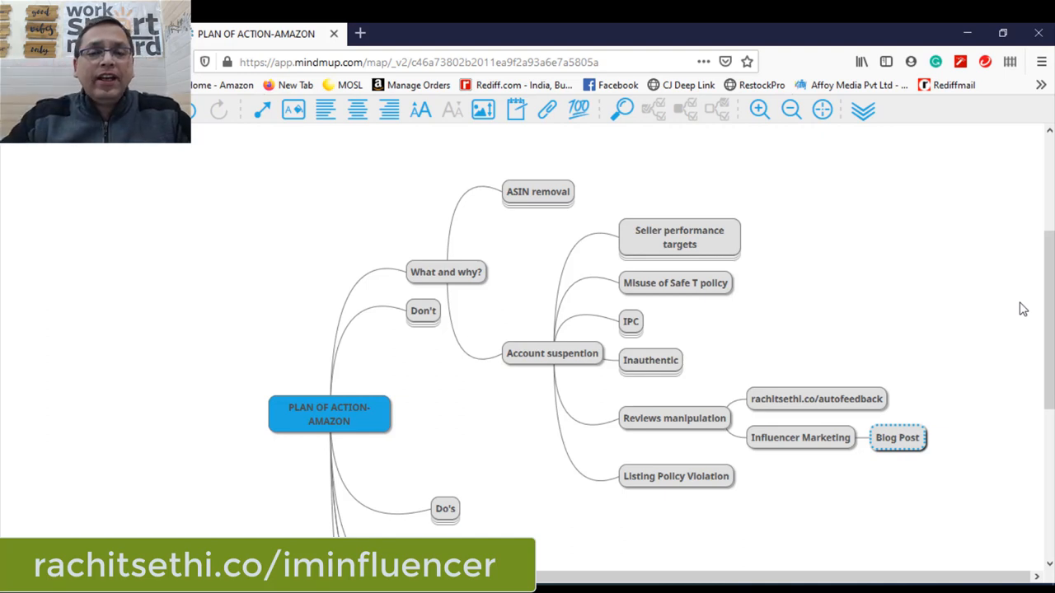
{"action": "mouse_move", "coordinate": [990, 387]}
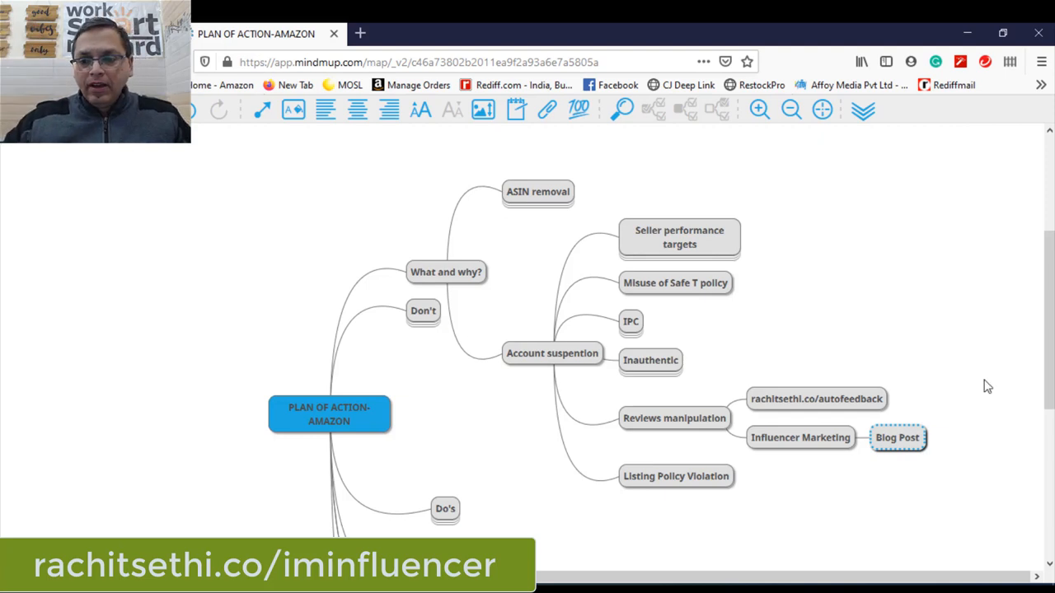
- Remove Blog Post and collapse Reviews manipulation to hide its sub-topics
{"action": "left_click", "coordinate": [801, 438]}
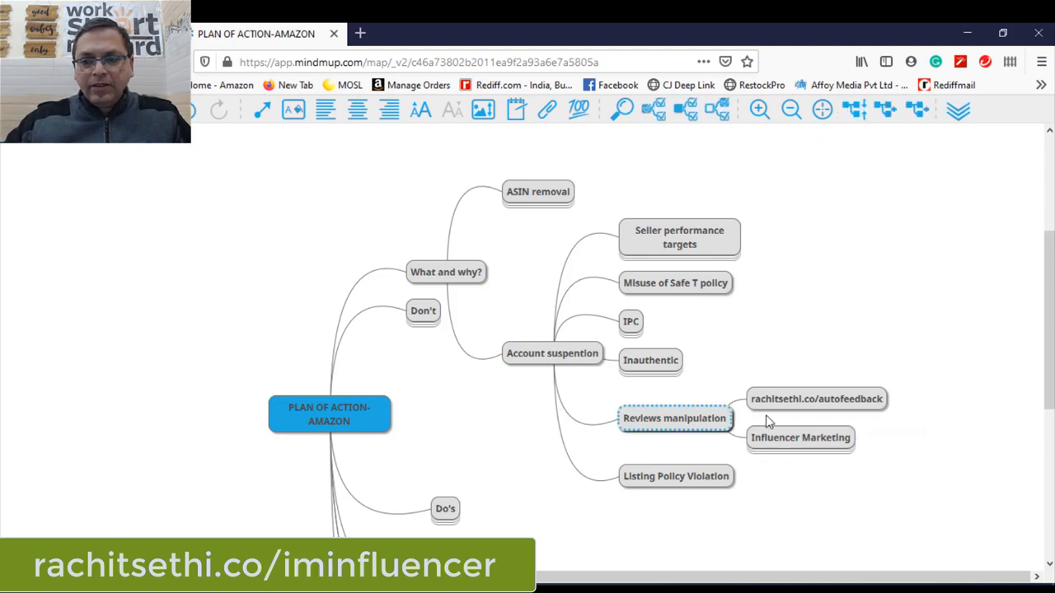
{"action": "left_click", "coordinate": [675, 419]}
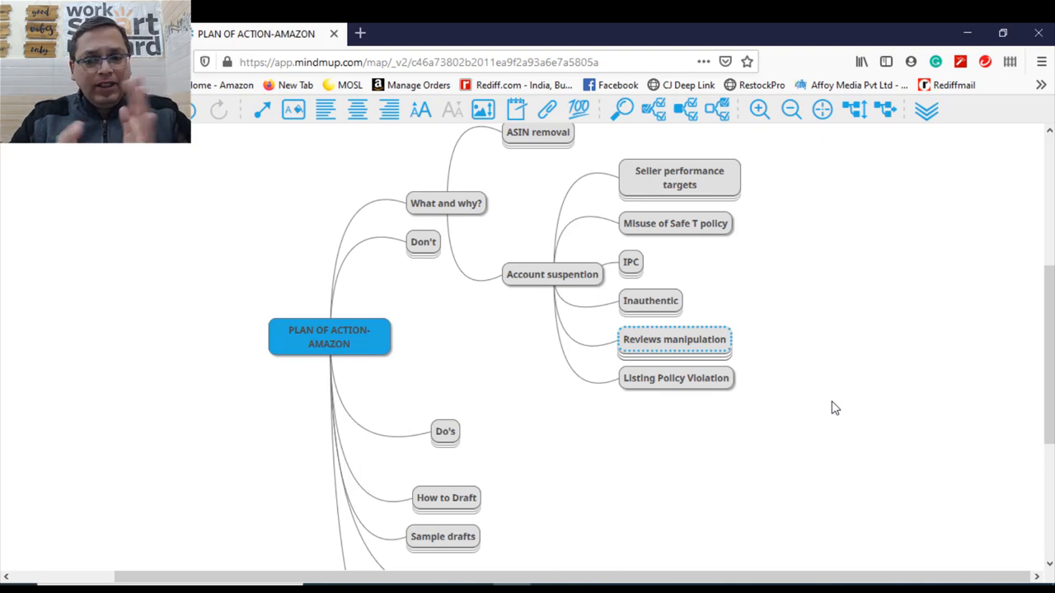
{"action": "mouse_move", "coordinate": [732, 305]}
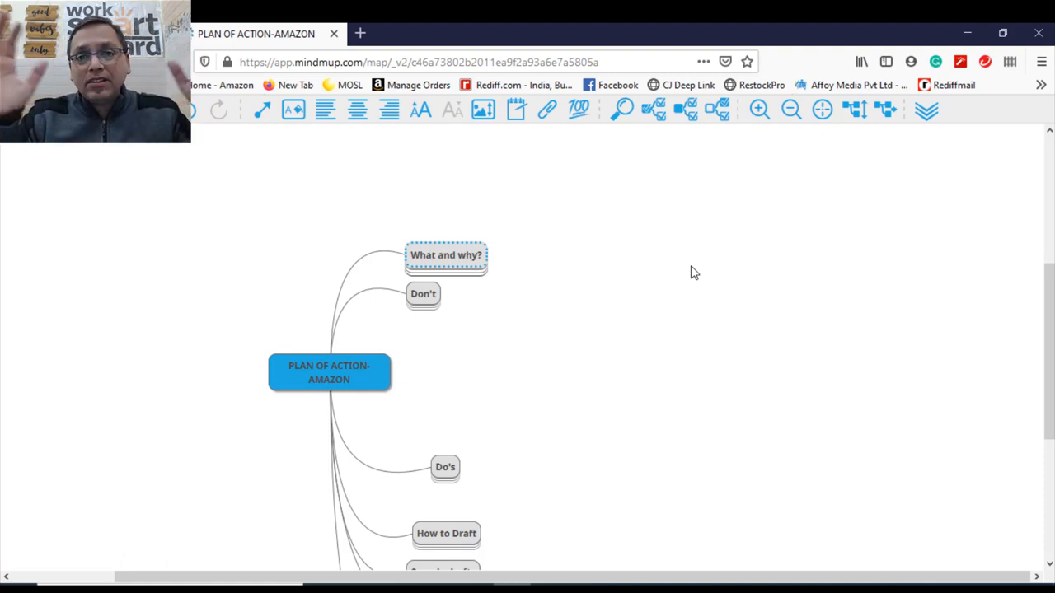
- Expand the Don't branch so its #1 to #5 sub-topics are visible
{"action": "scroll", "scroll_direction": "down", "scroll_amount": 3}
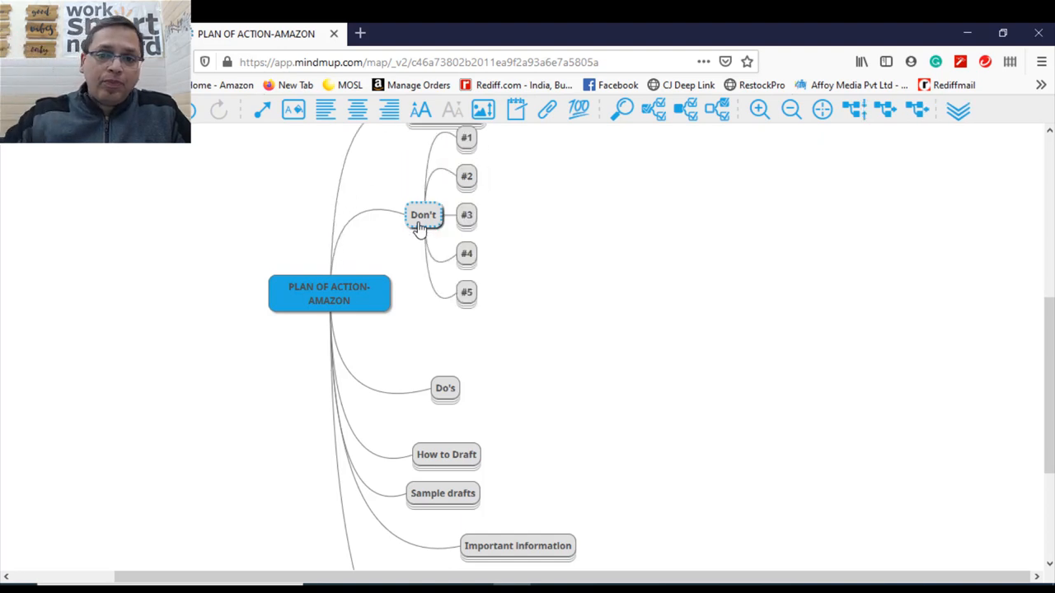
- Add the Don't tips for #1 and #2, starting with not rushing
{"action": "scroll", "scroll_direction": "down", "scroll_amount": 3}
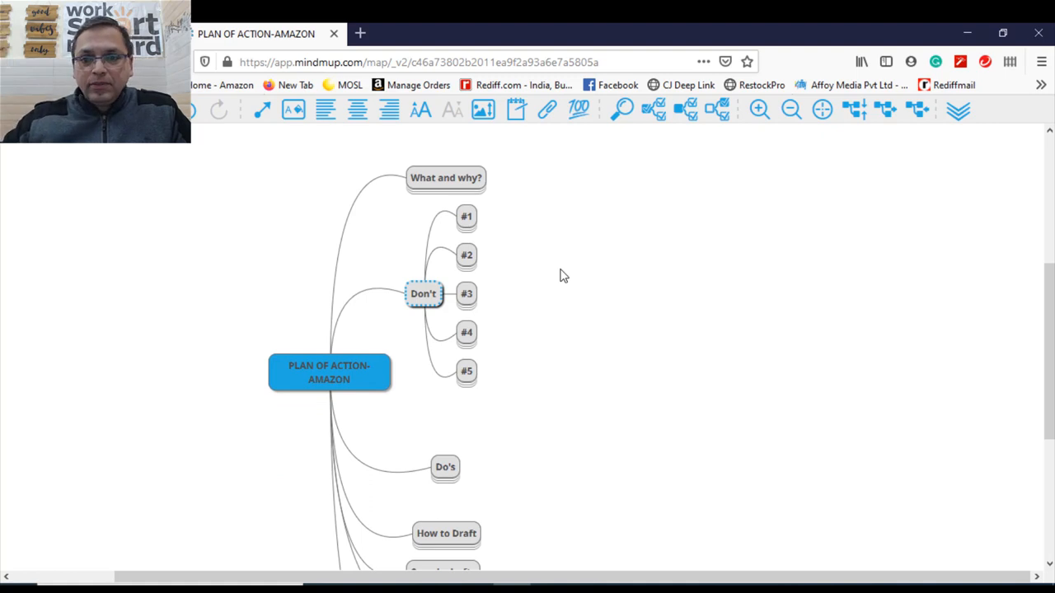
{"action": "left_click", "coordinate": [466, 217]}
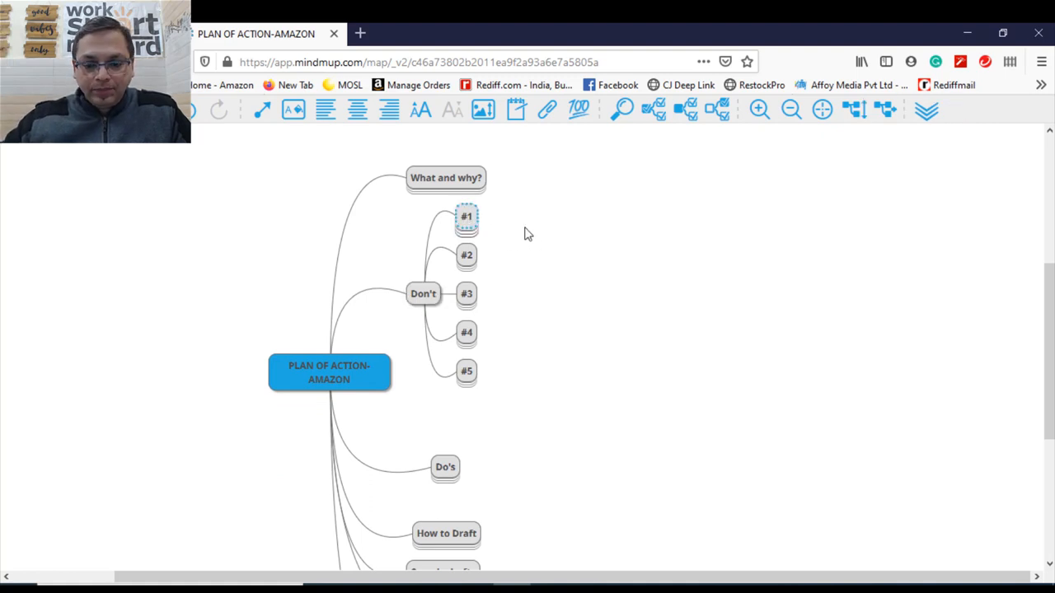
{"action": "left_click", "coordinate": [467, 216]}
{"action": "type", "text": "Do not rush as you get sufficient time"}
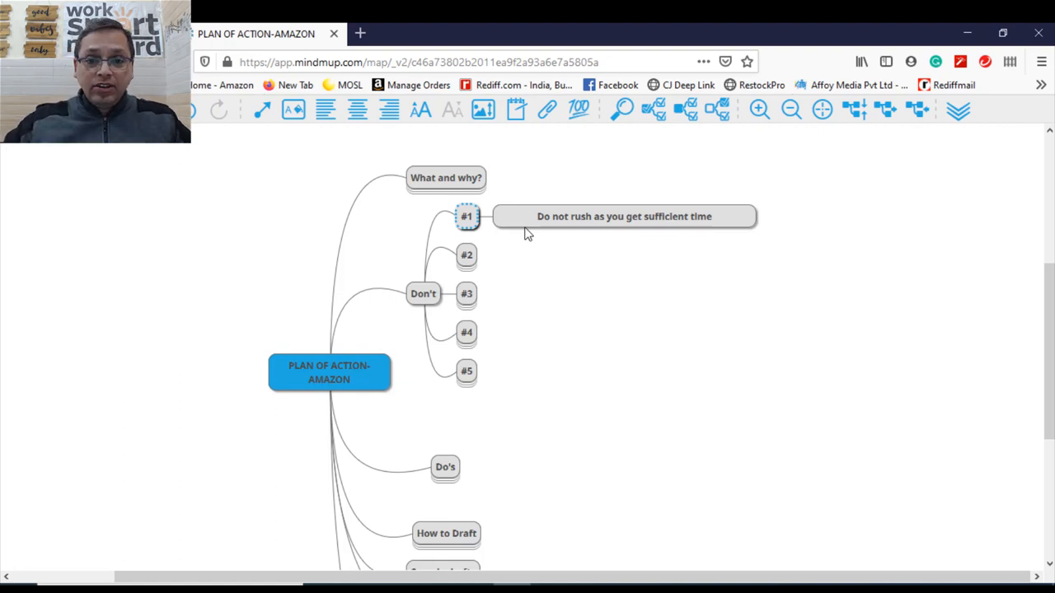
{"action": "left_click", "coordinate": [466, 254]}
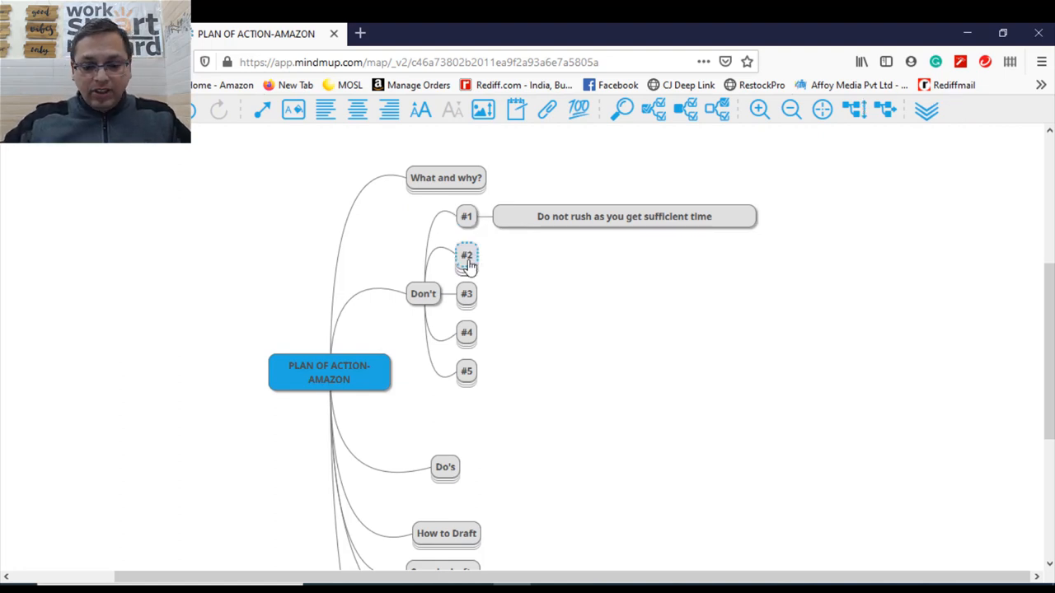
{"action": "left_click", "coordinate": [467, 254]}
{"action": "type", "text": "Don't write long stories"}
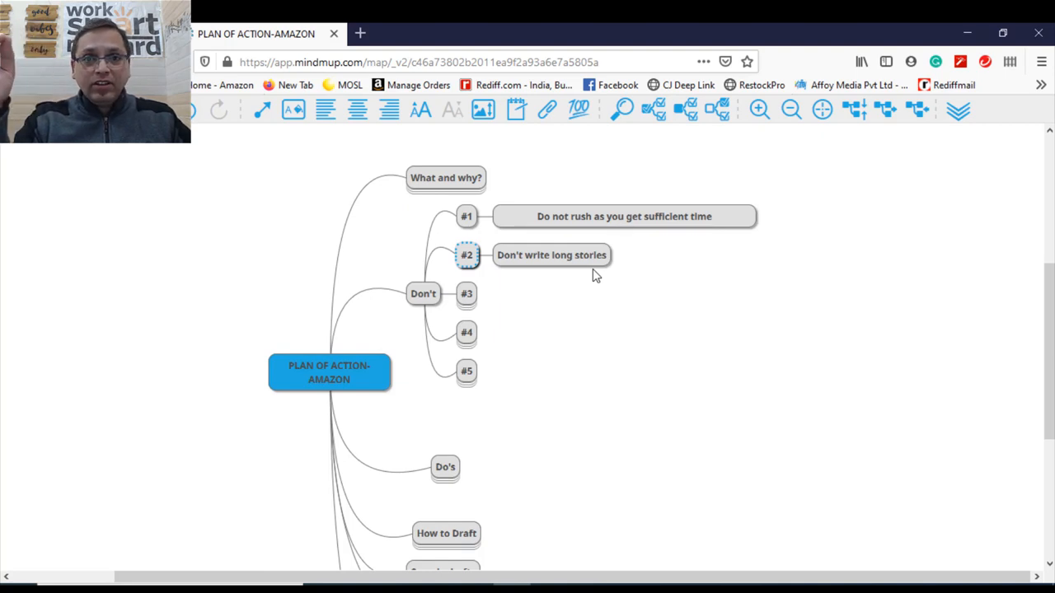
{"action": "mouse_move", "coordinate": [458, 309]}
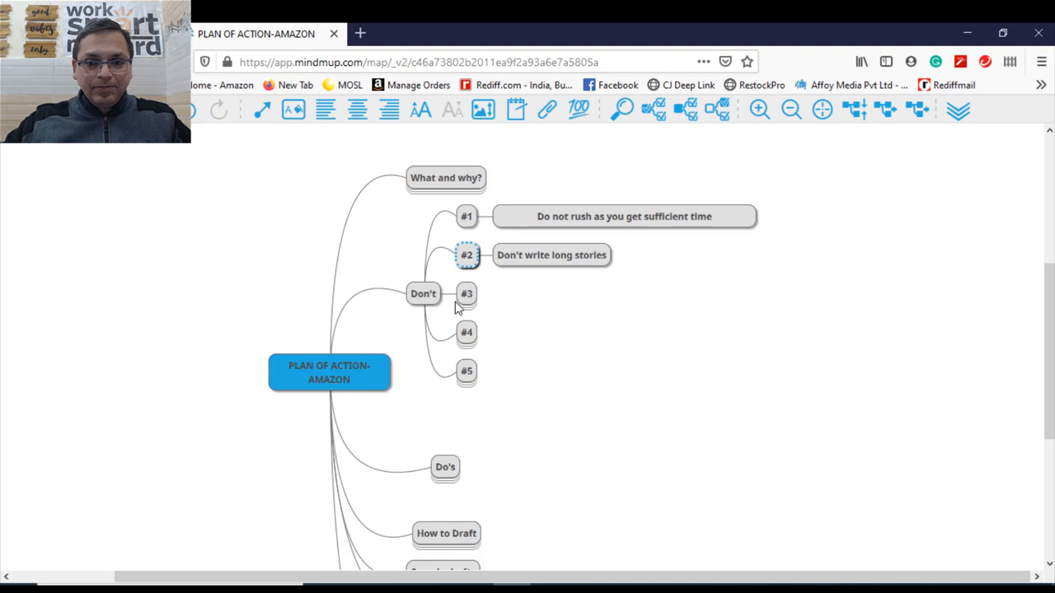
- Add the Don't tips for #3 and #4, ending with not losing hope after Amazon's final email
{"action": "left_click", "coordinate": [467, 293]}
{"action": "type", "text": "Don't get disappointed if your Ist POA gets rejected"}
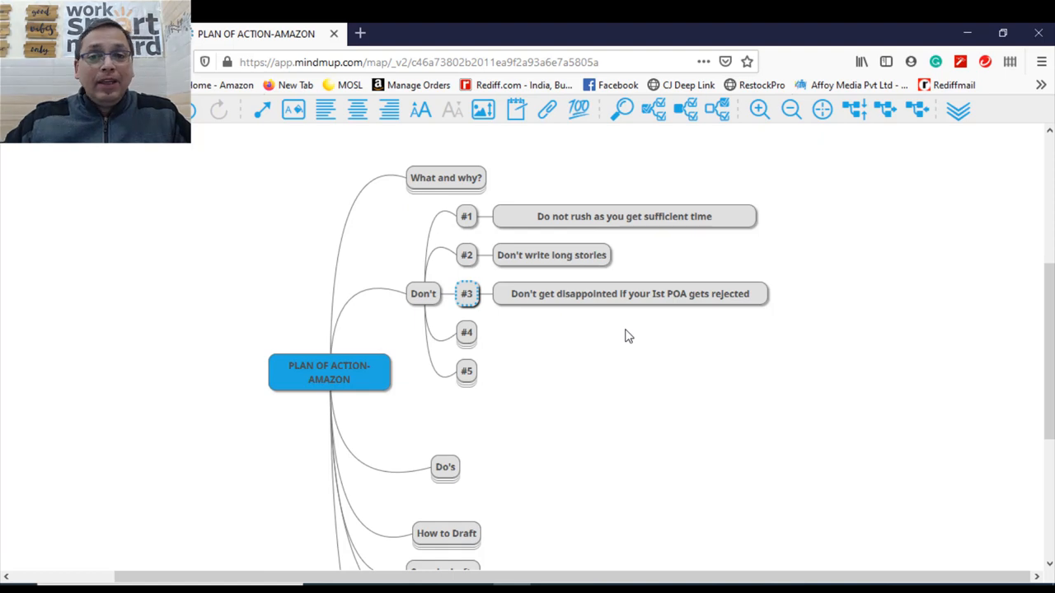
{"action": "left_click", "coordinate": [466, 333]}
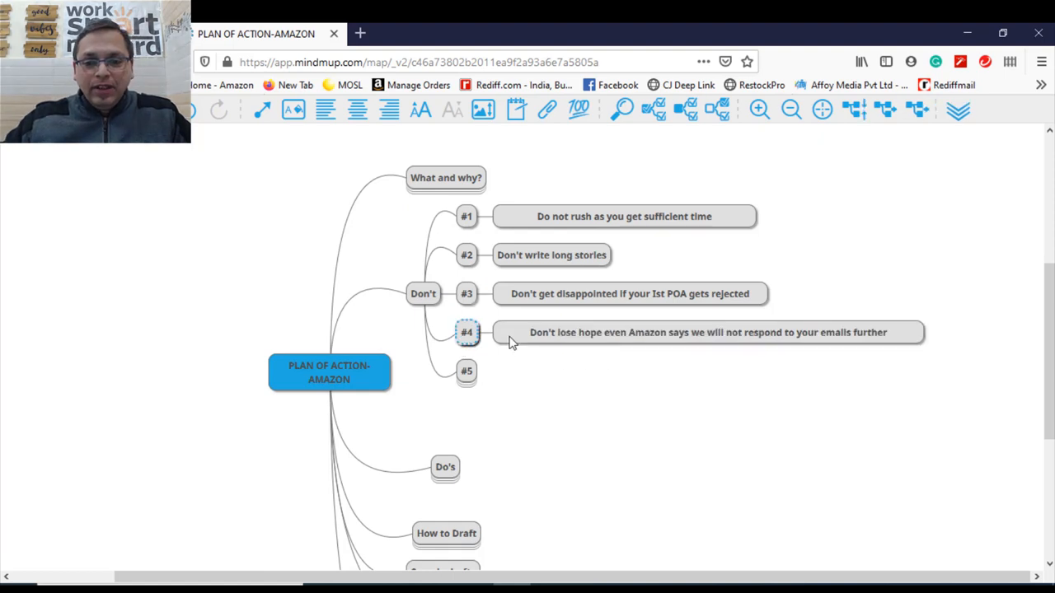
{"action": "mouse_move", "coordinate": [673, 389]}
{"action": "type", "text": "Don't share emotions, it does not work"}
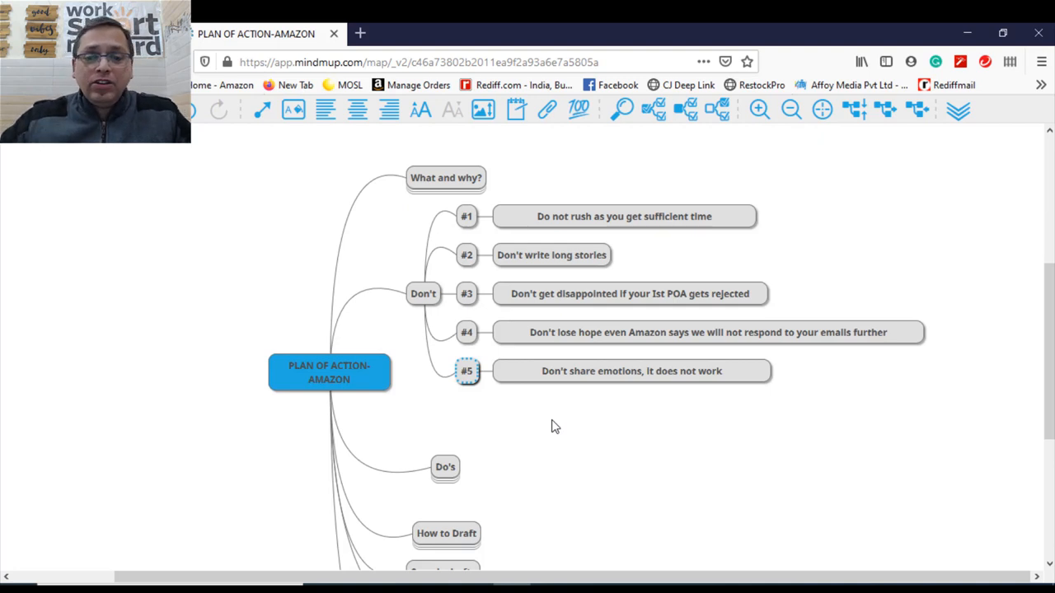
{"action": "mouse_move", "coordinate": [546, 399]}
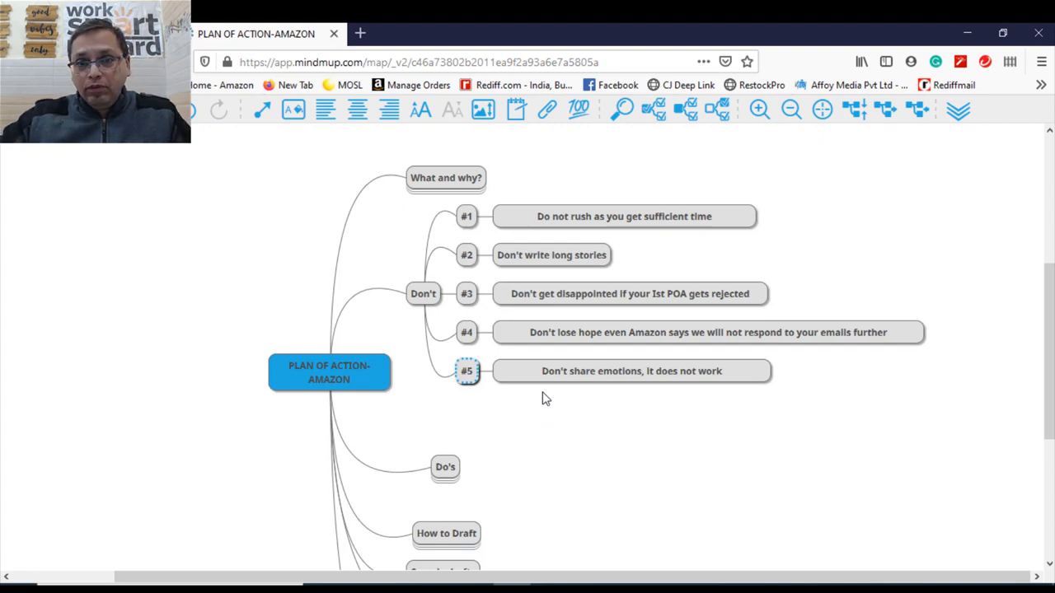
{"action": "mouse_move", "coordinate": [422, 293]}
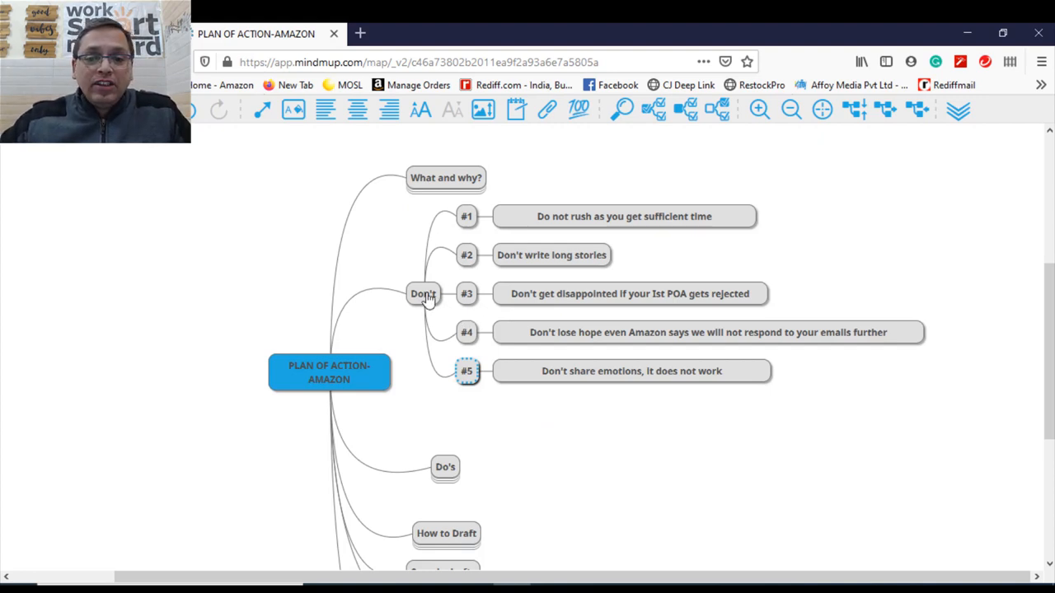
- Collapse Don't, expand Do's, and add tips #1 (research the issue) and #2 (facts and stats)
{"action": "left_click", "coordinate": [422, 293]}
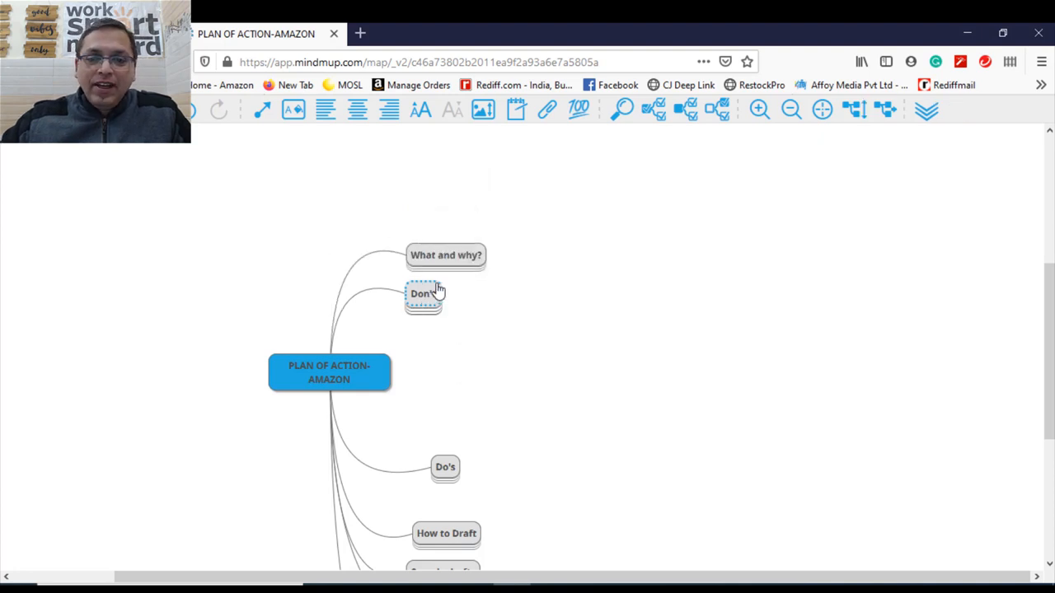
{"action": "scroll", "scroll_direction": "down", "scroll_amount": 3}
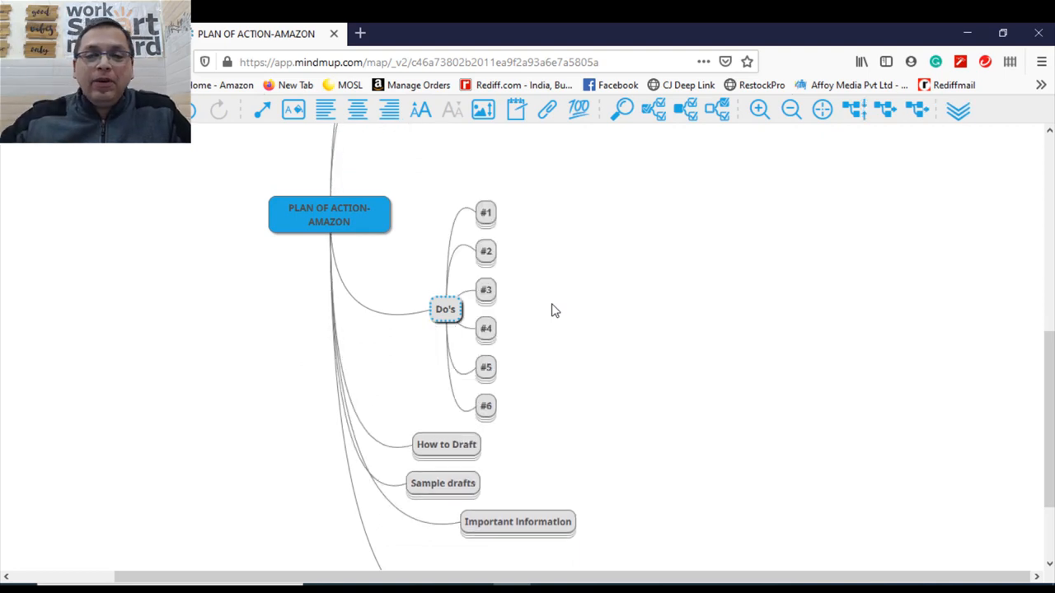
{"action": "left_click", "coordinate": [485, 212]}
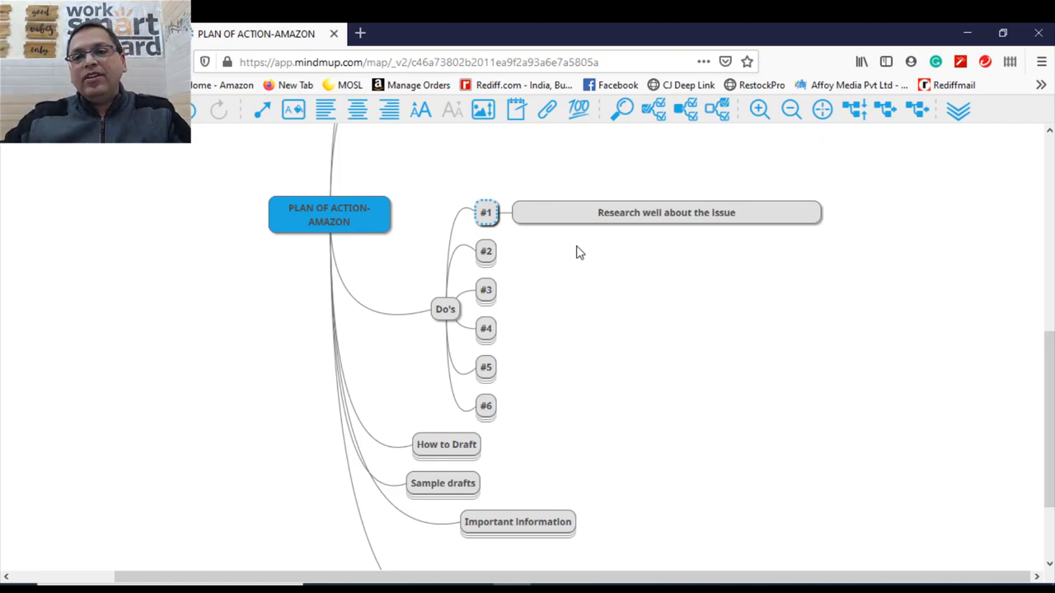
{"action": "left_click", "coordinate": [485, 250]}
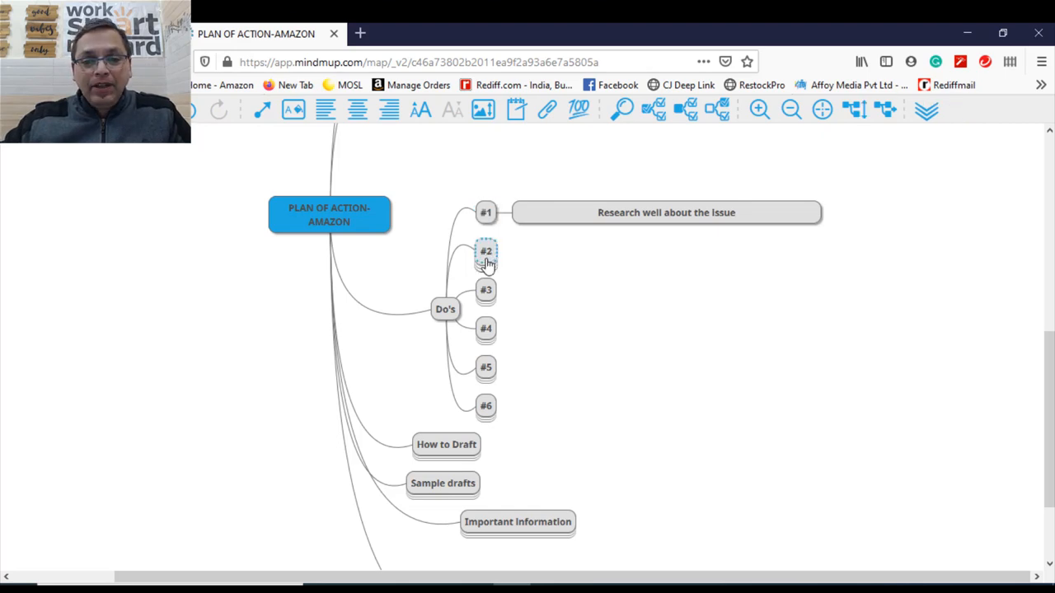
{"action": "left_click", "coordinate": [484, 250]}
{"action": "type", "text": "Gather facts and stats"}
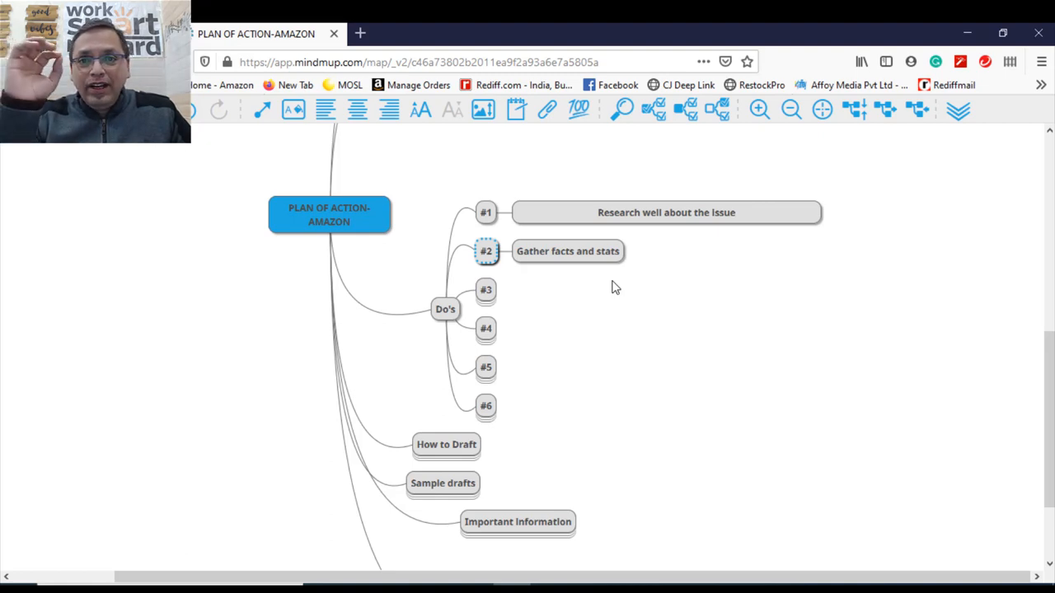
{"action": "mouse_move", "coordinate": [482, 303]}
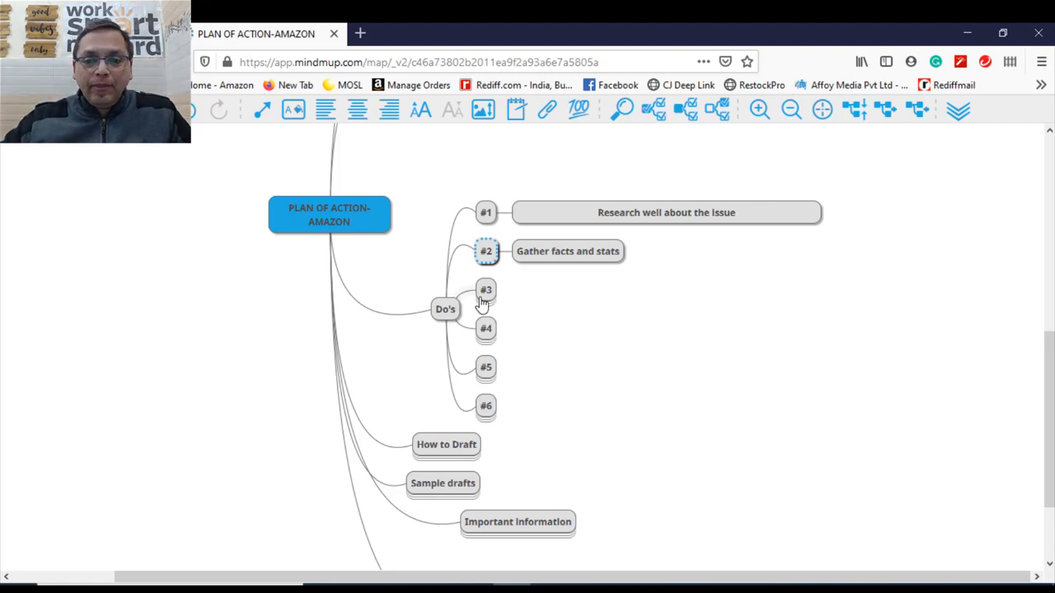
- Add Do's tips #3 and #4, ending with answering everything asked
{"action": "left_click", "coordinate": [485, 290]}
{"action": "type", "text": "Use bullet points"}
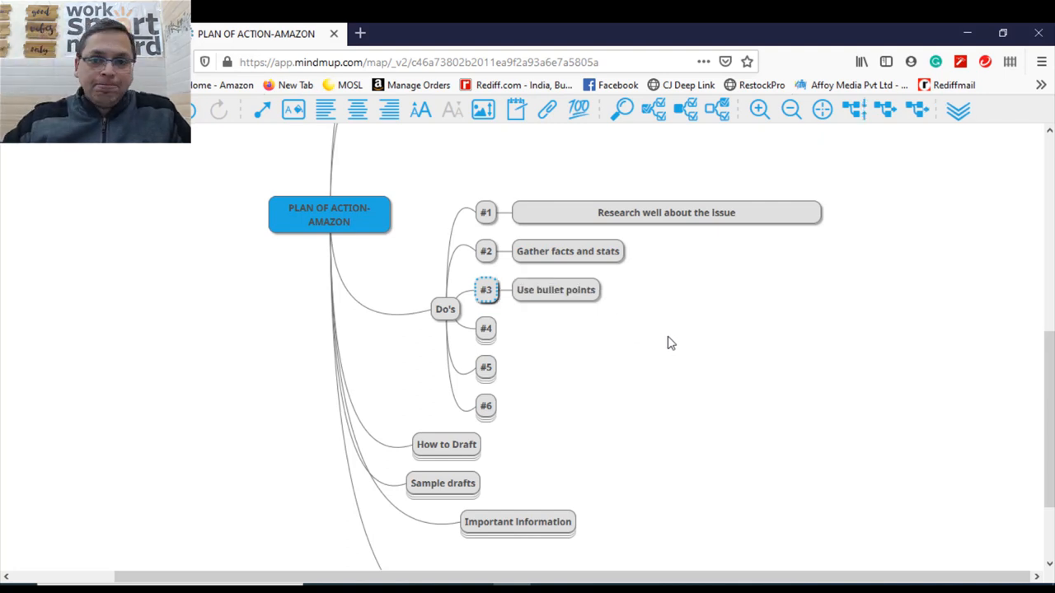
{"action": "left_click", "coordinate": [485, 328]}
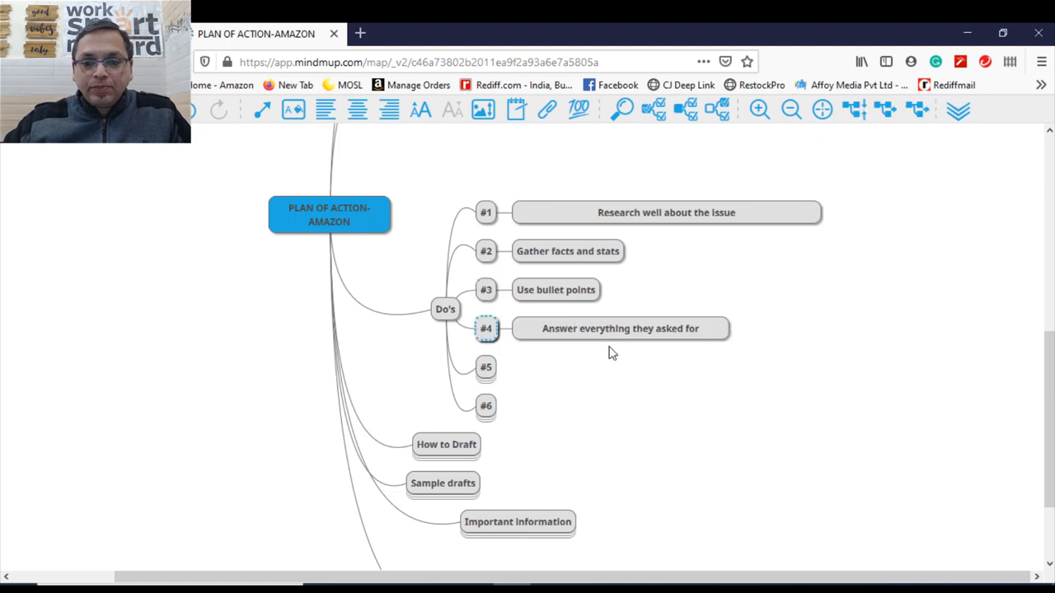
{"action": "mouse_move", "coordinate": [659, 362]}
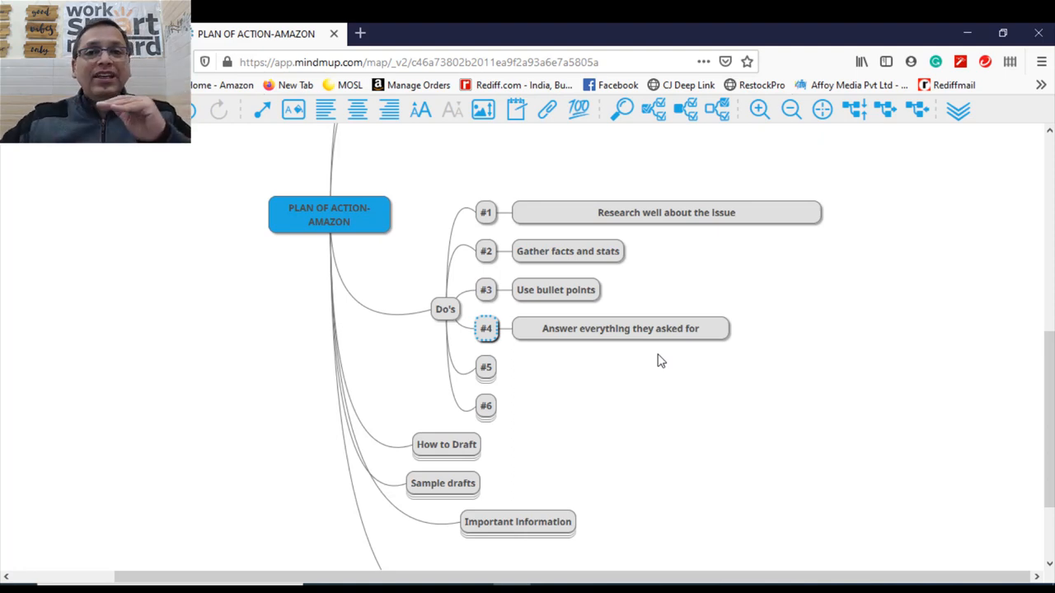
{"action": "mouse_move", "coordinate": [693, 386]}
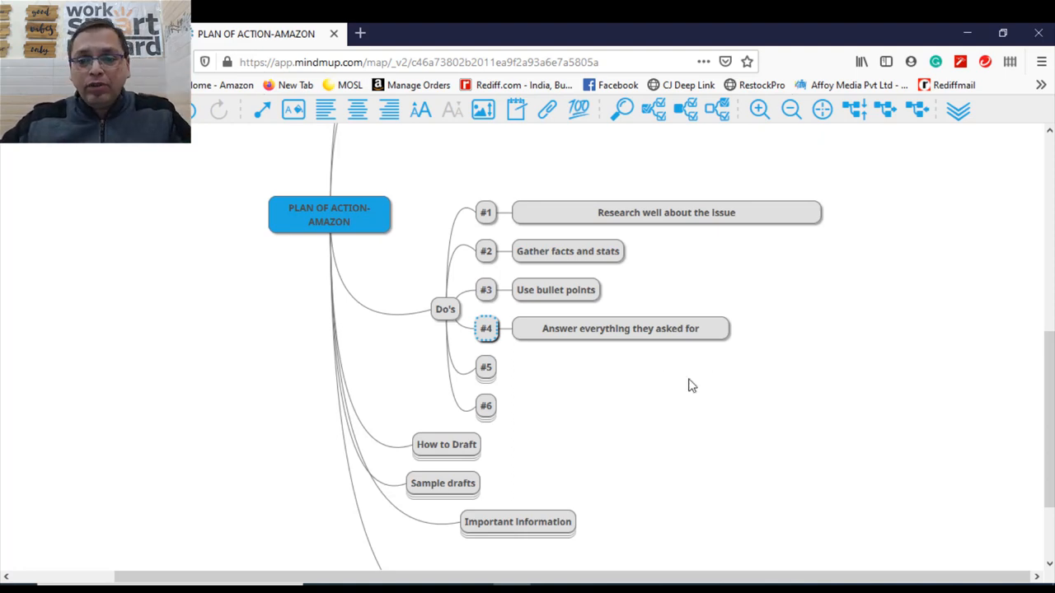
- Add Do's tip #5 on seeking professional help, with notes Choose wisely and You are unique so is the plan
{"action": "left_click", "coordinate": [485, 366]}
{"action": "type", "text": "Don't shy away taking professional help if you are unsure"}
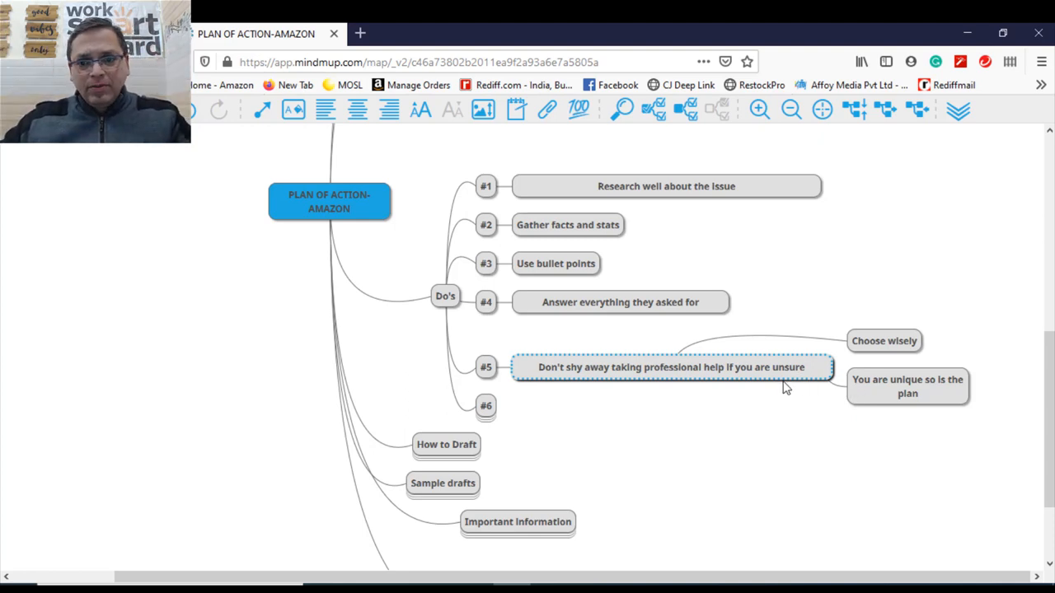
{"action": "mouse_move", "coordinate": [685, 381]}
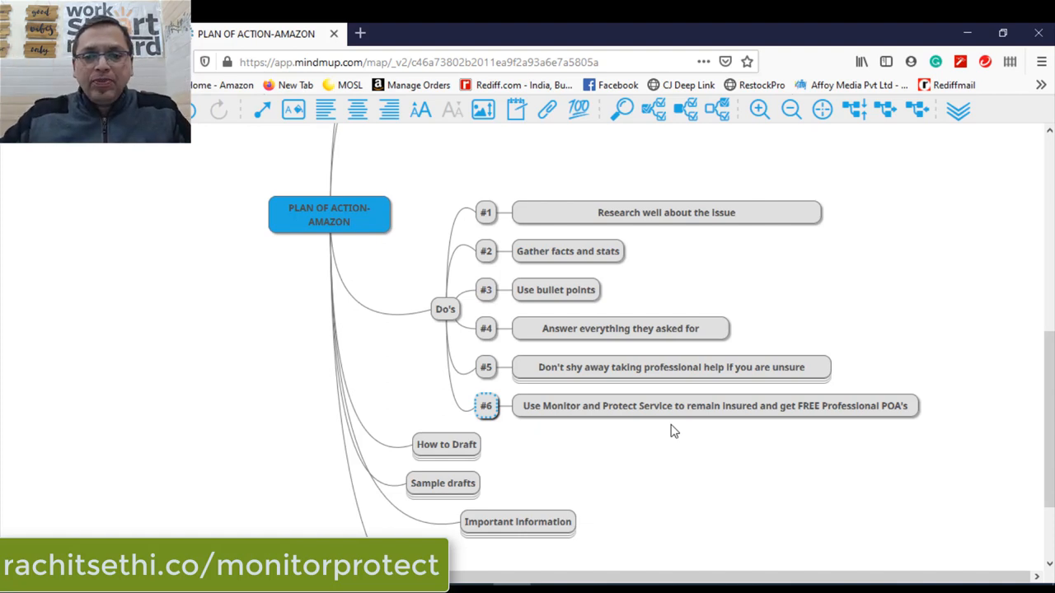
{"action": "mouse_move", "coordinate": [514, 339]}
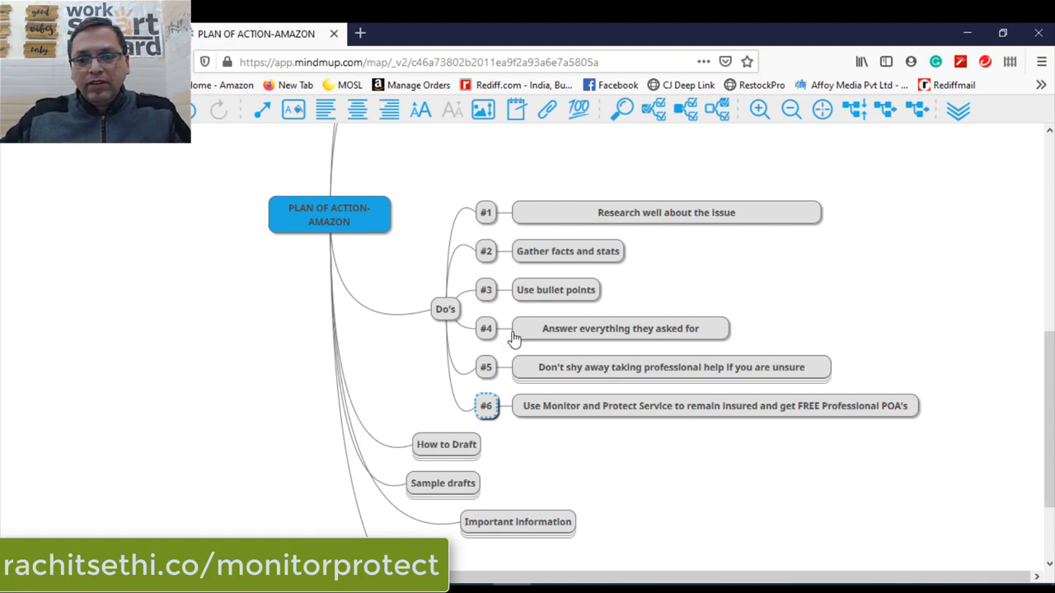
- Collapse Do's, expand 4 Elements under How to Draft, and set #1 to Root Cause Analysis
{"action": "left_click", "coordinate": [445, 308]}
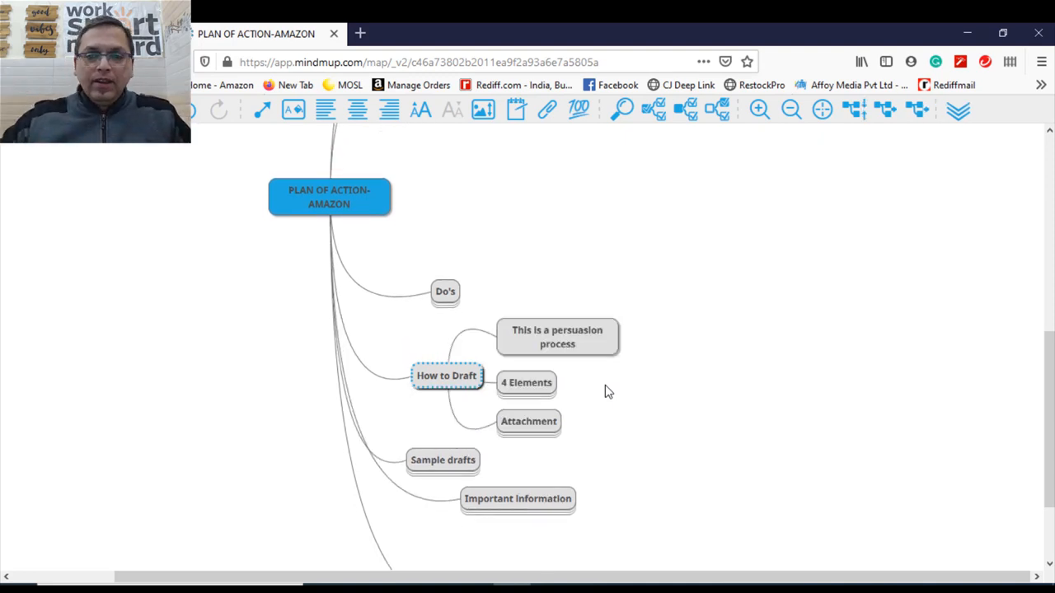
{"action": "mouse_move", "coordinate": [620, 393]}
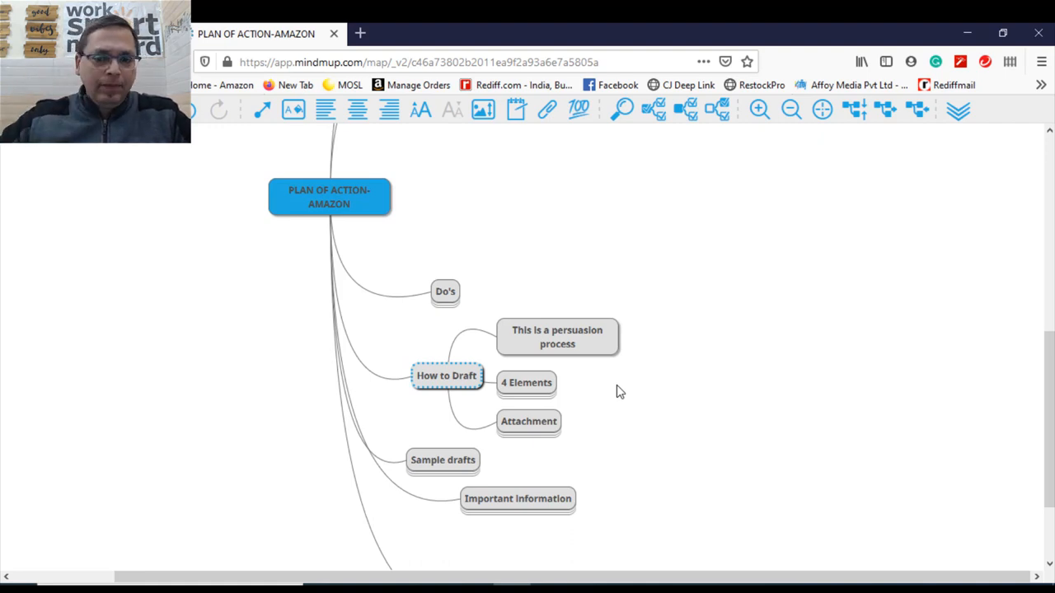
{"action": "mouse_move", "coordinate": [514, 387]}
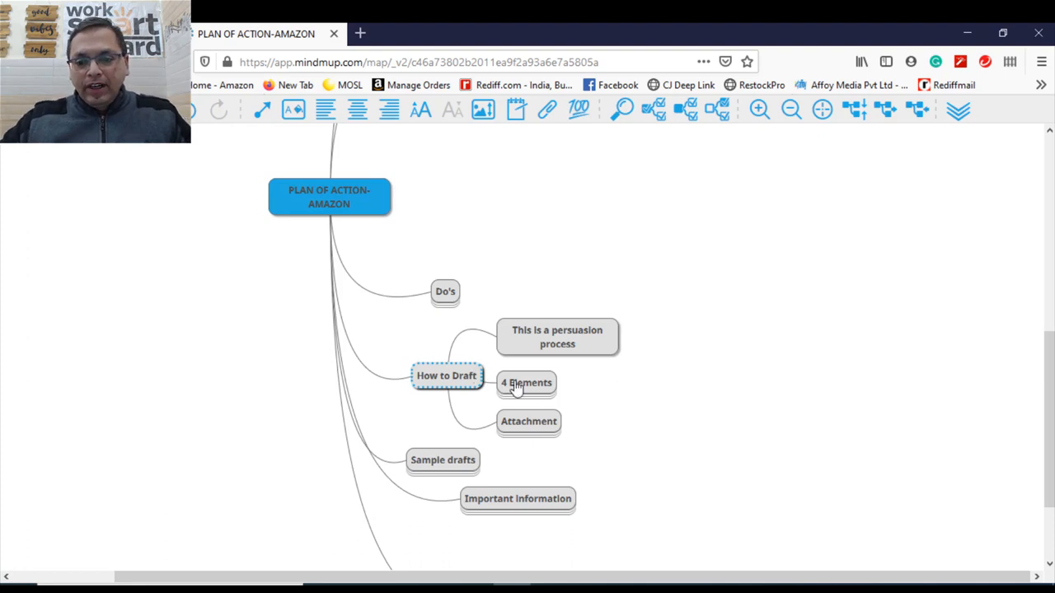
{"action": "left_click", "coordinate": [526, 382]}
{"action": "type", "text": "#1"}
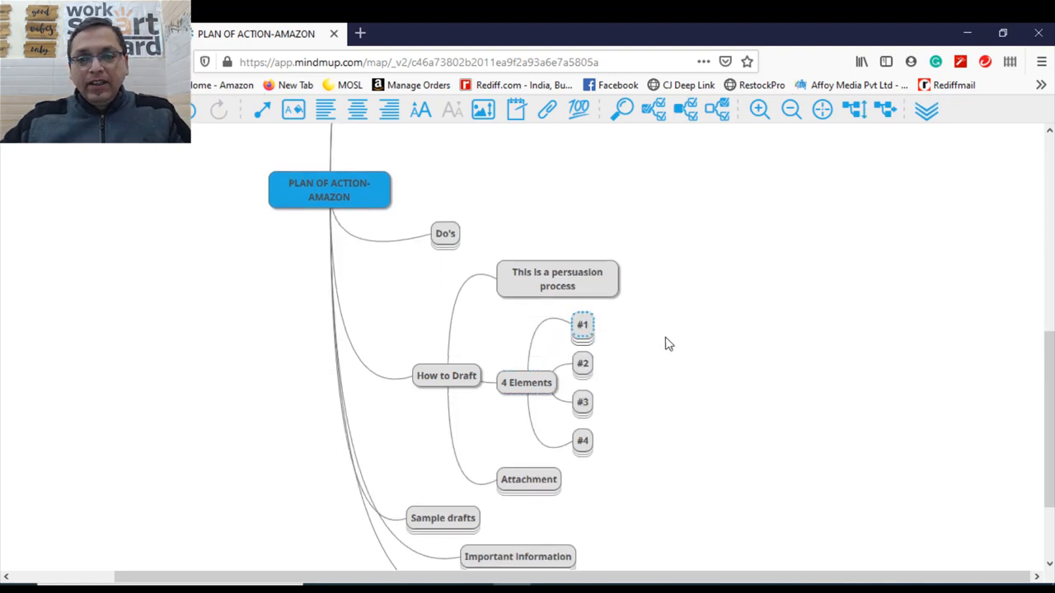
{"action": "left_click", "coordinate": [584, 323]}
{"action": "type", "text": "Root Cause Analysis"}
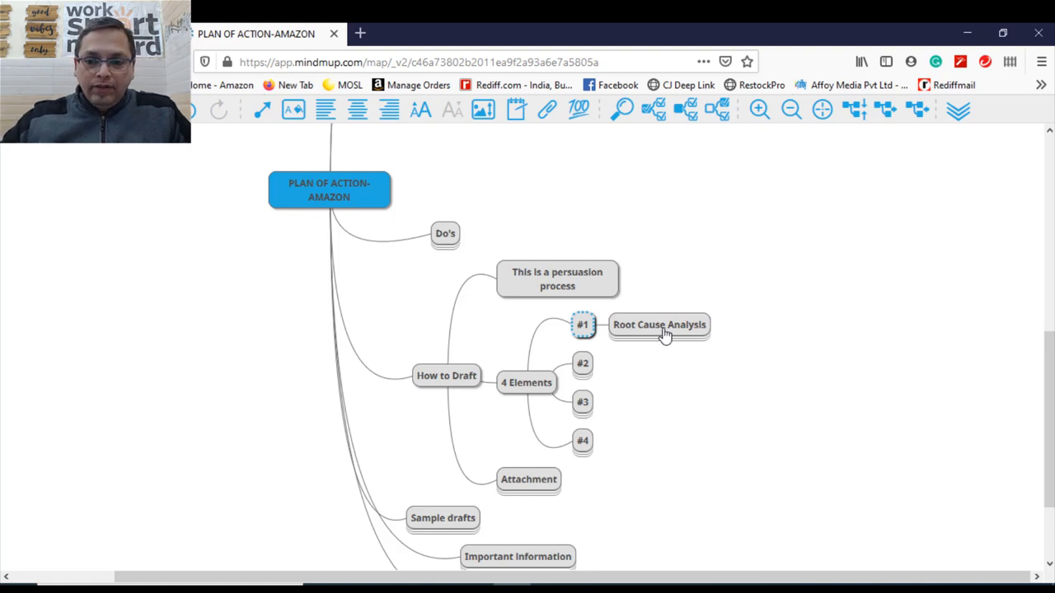
- Chain five Why nodes from Root Cause Analysis and add Steps you have already taken under #2
{"action": "left_click", "coordinate": [659, 323]}
{"action": "type", "text": "Why"}
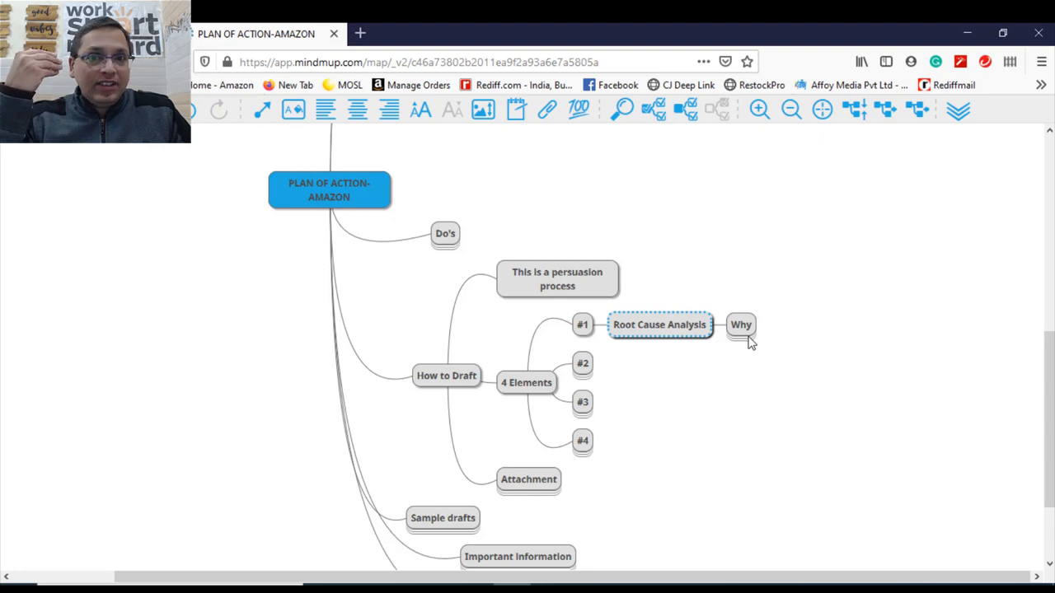
{"action": "key", "text": "Delete"}
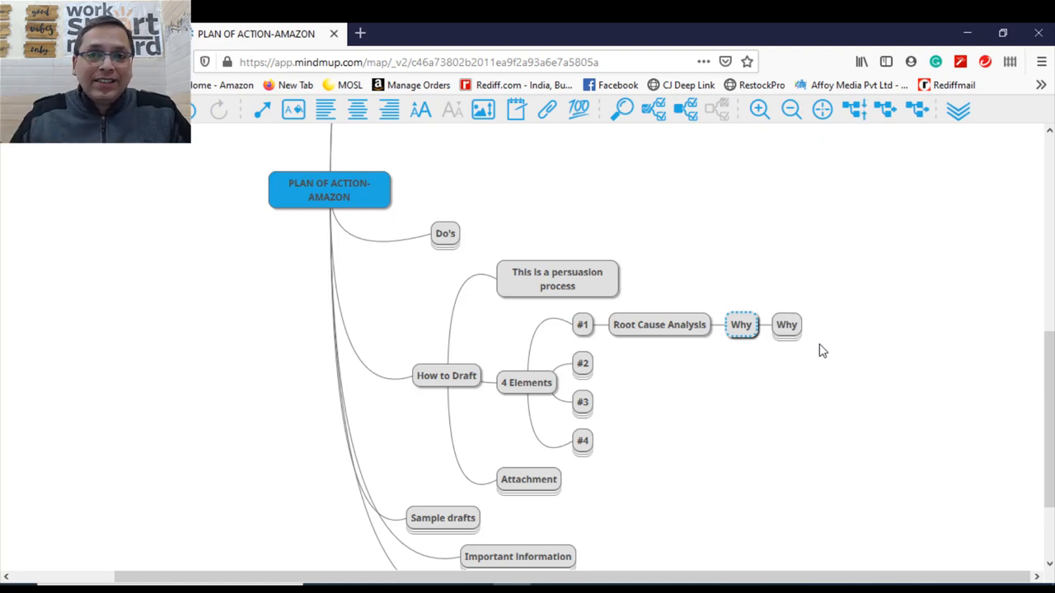
{"action": "left_click", "coordinate": [787, 323]}
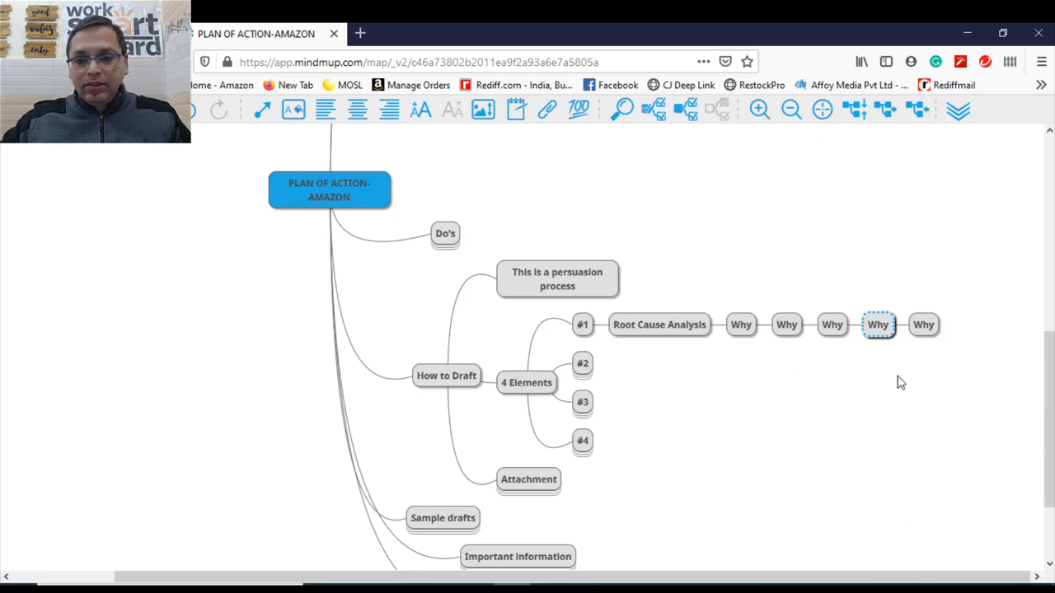
{"action": "mouse_move", "coordinate": [578, 371]}
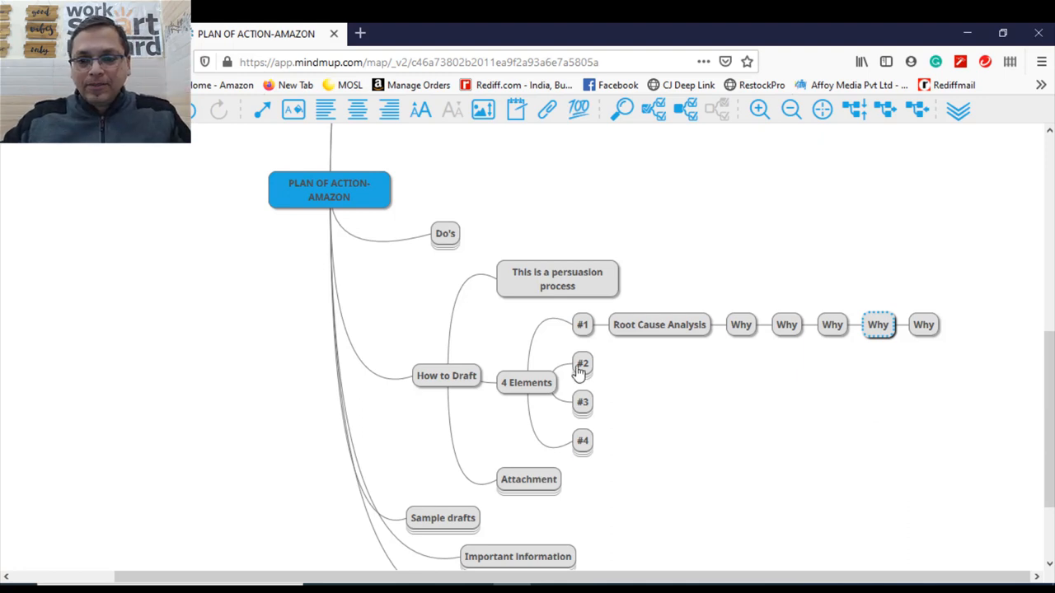
{"action": "left_click", "coordinate": [584, 364]}
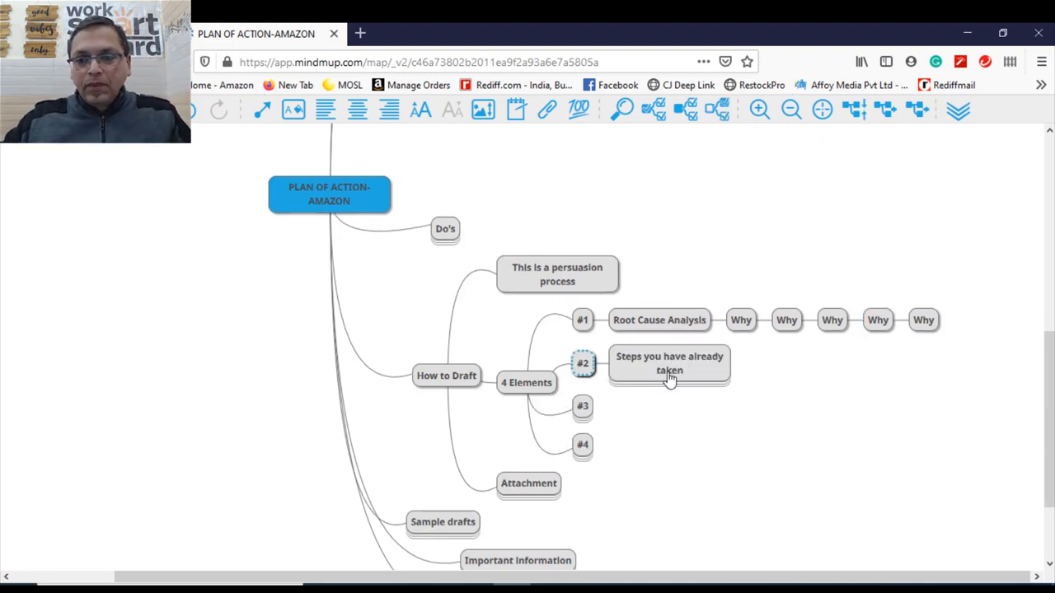
- Add Write what has been done under Steps, branching into Product/listing removal and Refund to customers
{"action": "left_click", "coordinate": [669, 363]}
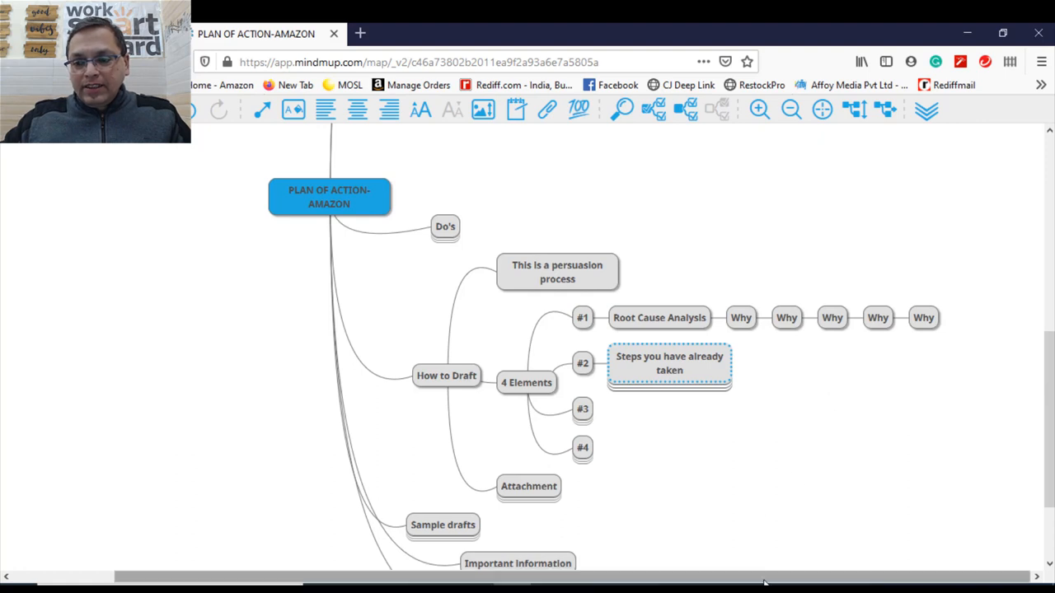
{"action": "mouse_move", "coordinate": [820, 472]}
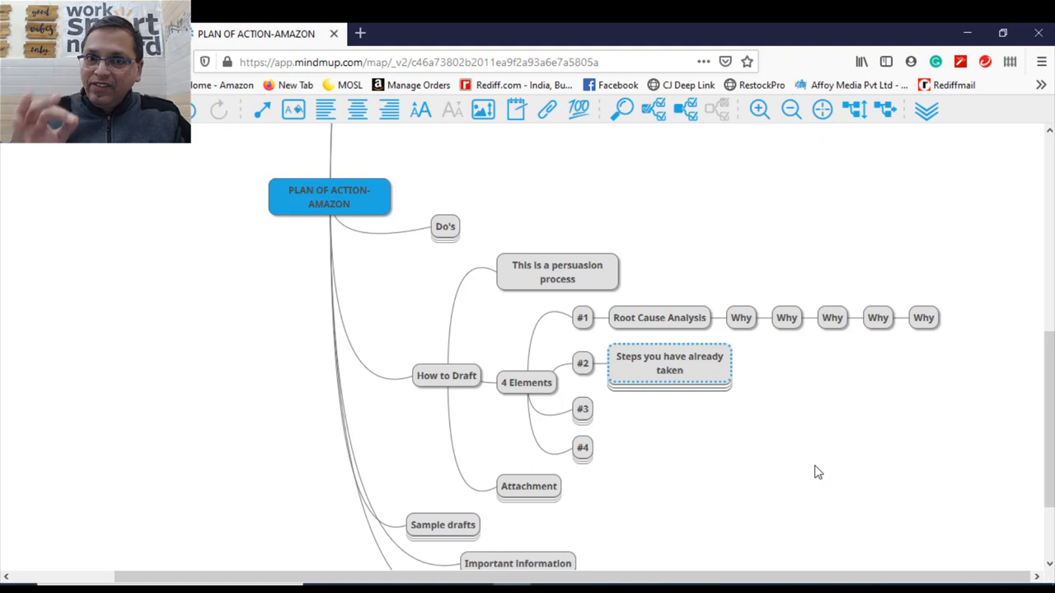
{"action": "mouse_move", "coordinate": [807, 425]}
{"action": "type", "text": "Write what has been done"}
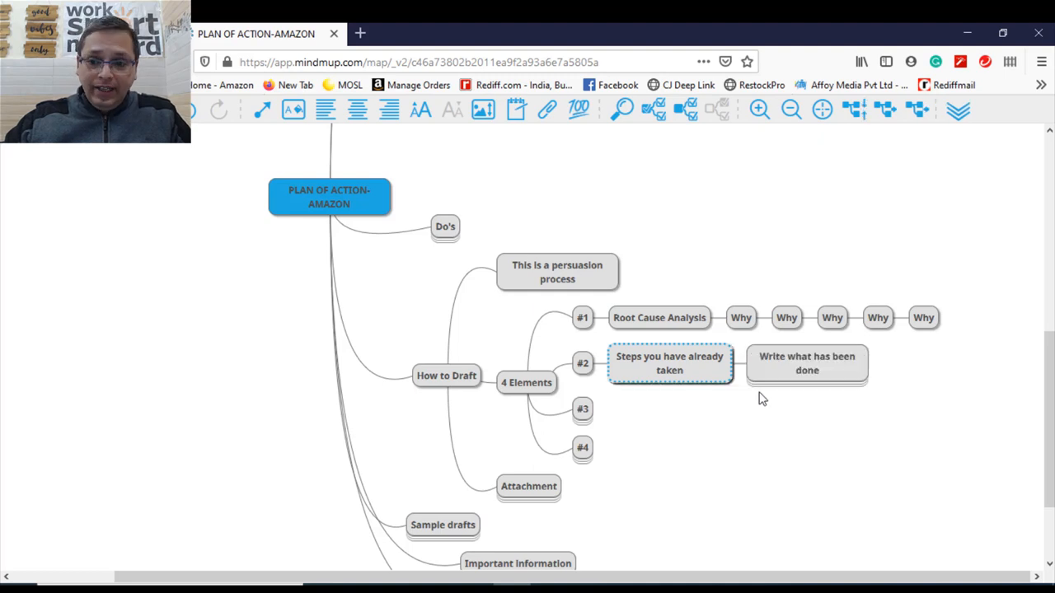
{"action": "left_click", "coordinate": [806, 363]}
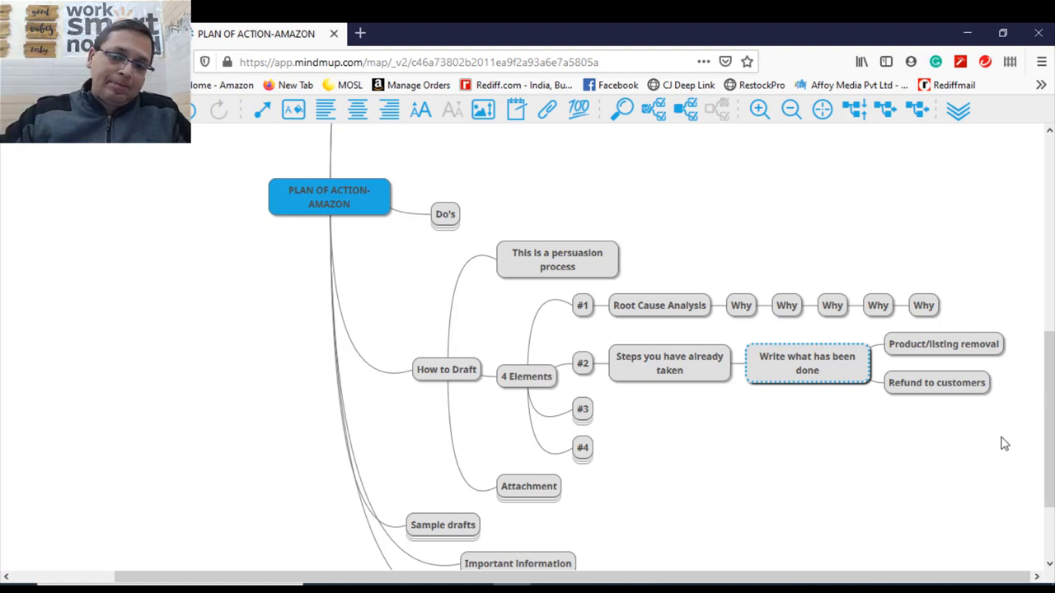
{"action": "mouse_move", "coordinate": [583, 422]}
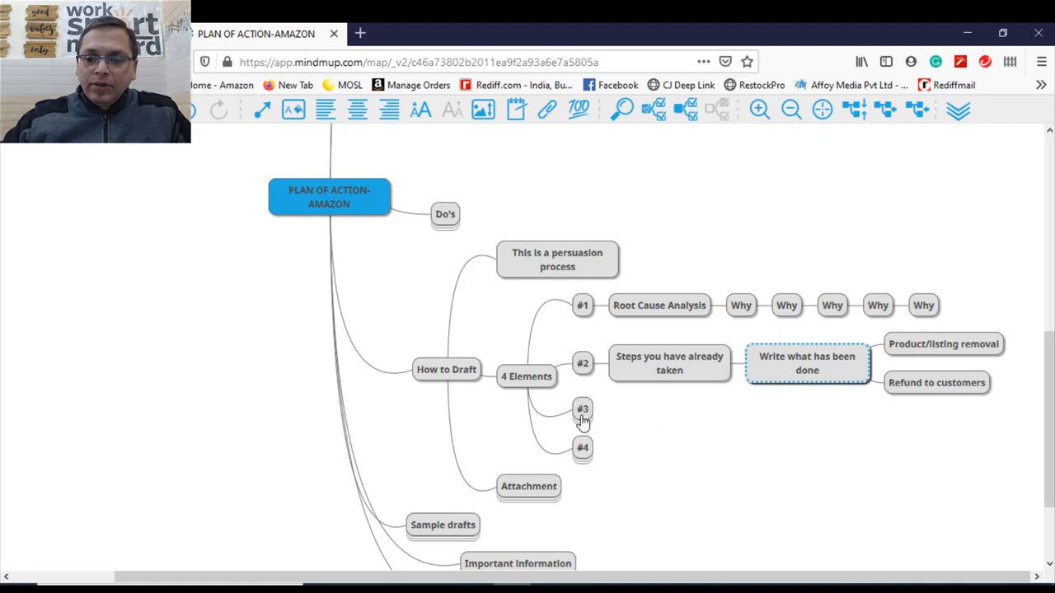
- Add 'Steps you are taking to prevent the similar event in future to come' under #3
{"action": "left_click", "coordinate": [583, 409]}
{"action": "type", "text": "Steps you are taking to prevent the similar event in future to come"}
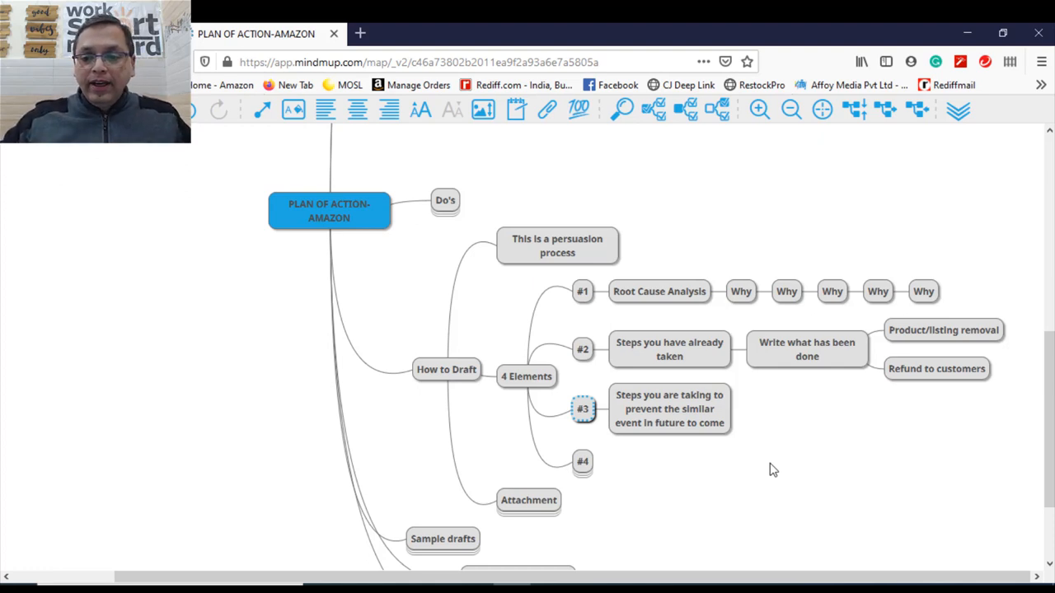
- Add Conclusion under #4, Proofs and documents as asked under Attachment, and the In case you need my help branch
{"action": "left_click", "coordinate": [584, 462]}
{"action": "type", "text": "Conclusion"}
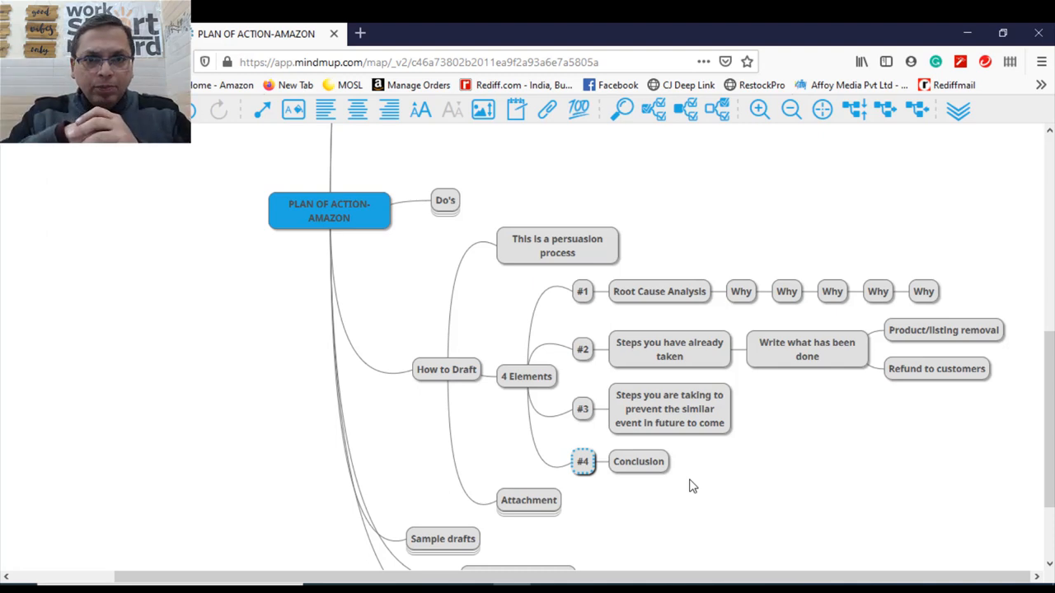
{"action": "mouse_move", "coordinate": [722, 485]}
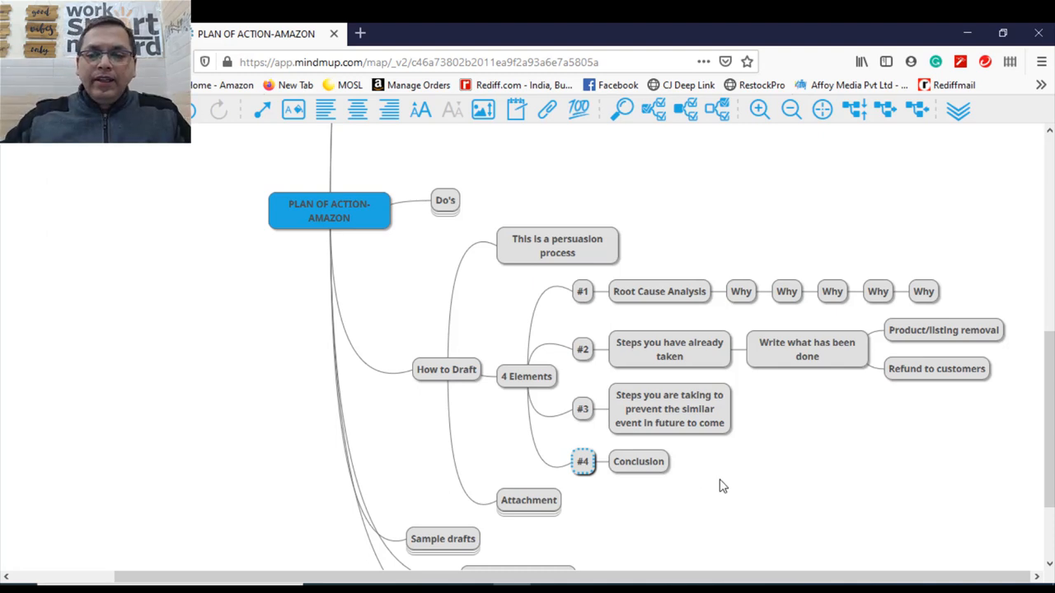
{"action": "scroll", "scroll_direction": "down", "scroll_amount": 3}
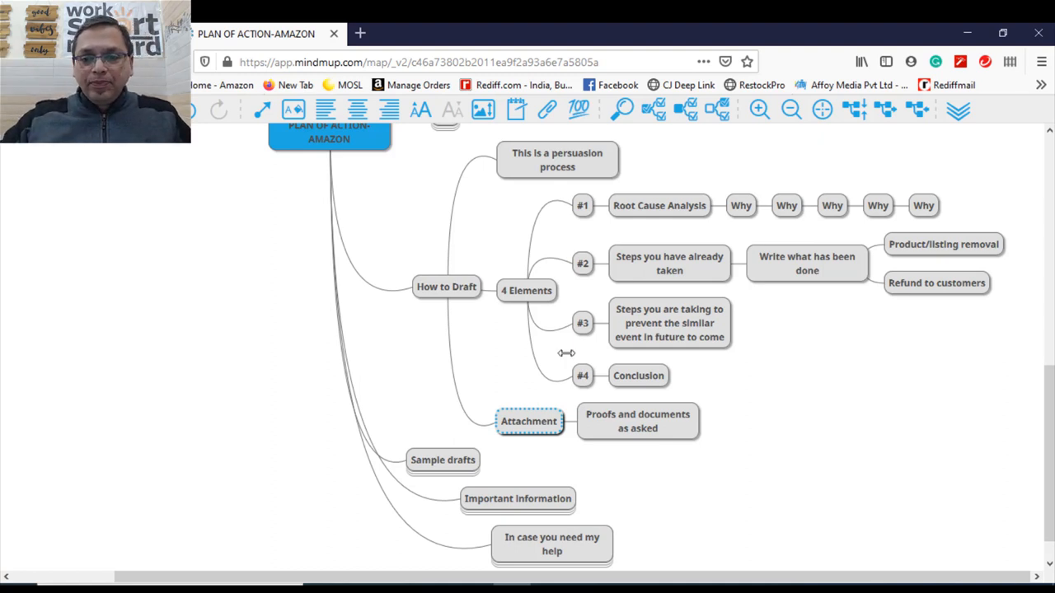
- Collapse How to Draft and give Important Information children #1 to #5
{"action": "left_click", "coordinate": [446, 287]}
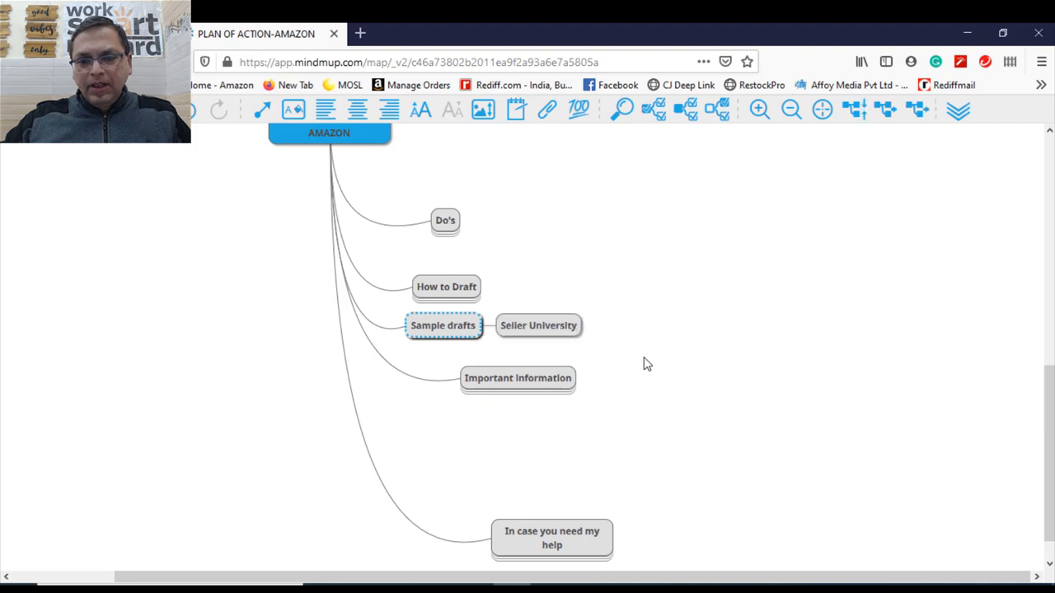
{"action": "mouse_move", "coordinate": [684, 356]}
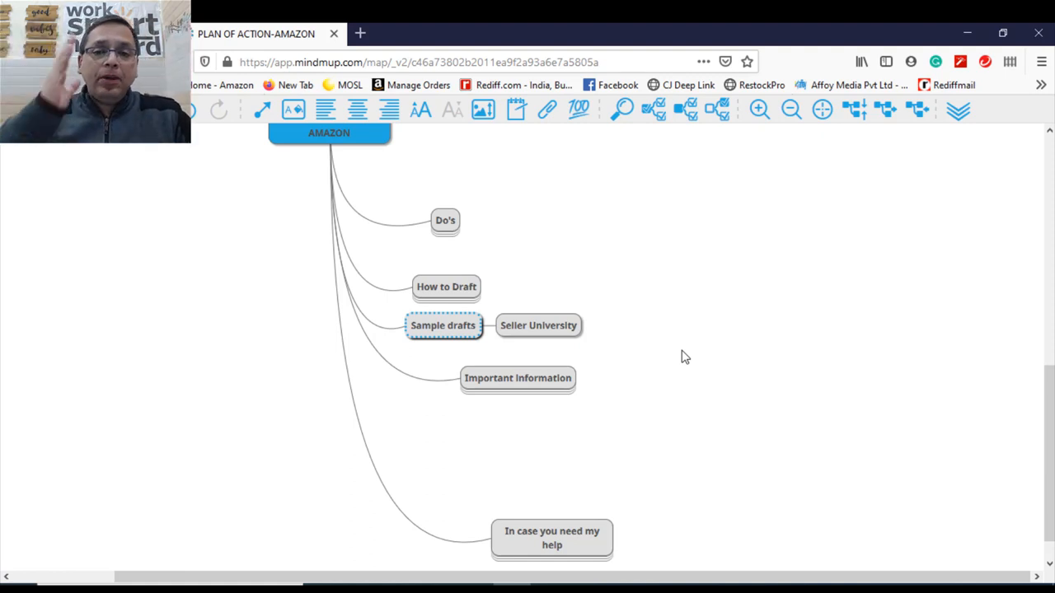
{"action": "mouse_move", "coordinate": [453, 340]}
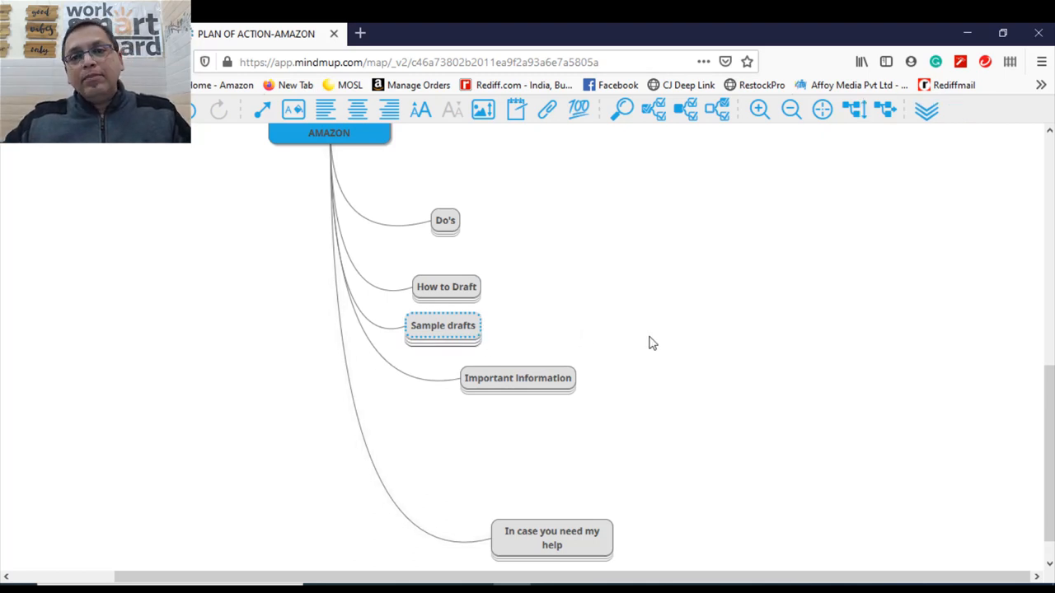
{"action": "mouse_move", "coordinate": [639, 324]}
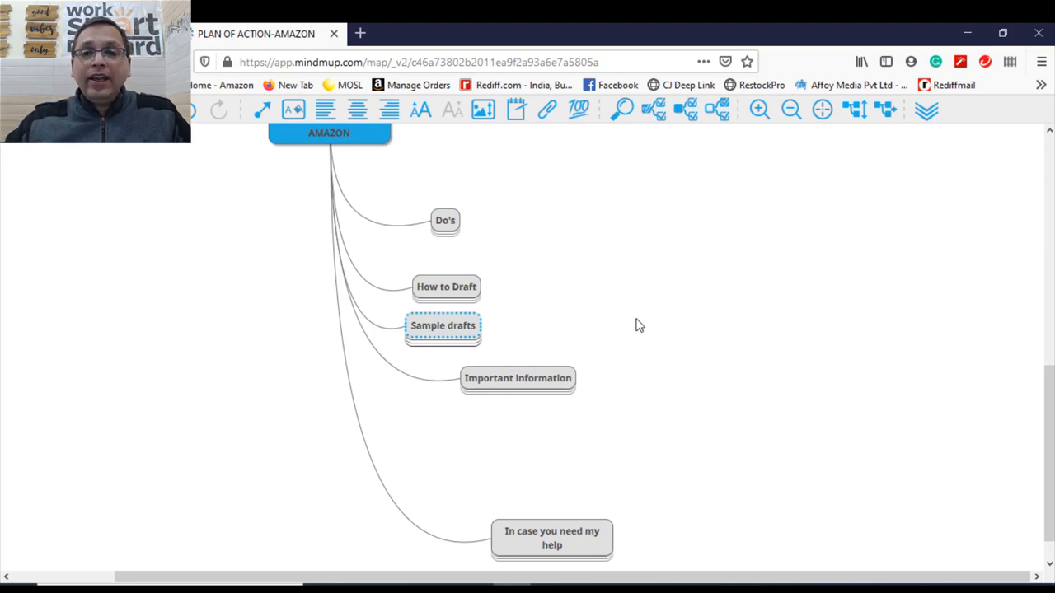
{"action": "left_click", "coordinate": [517, 377]}
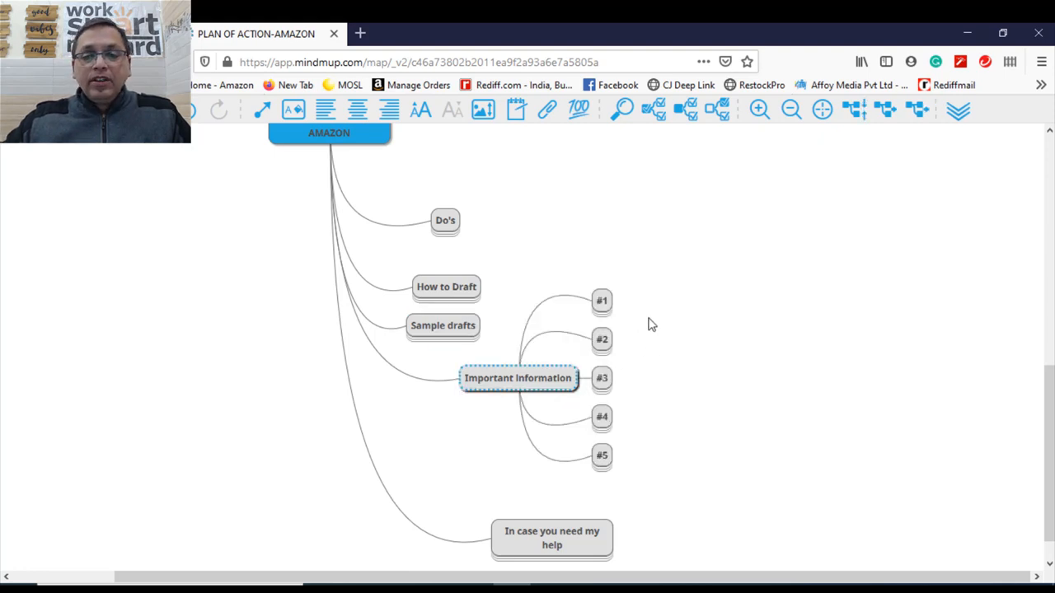
- Attach a note to #2 (Amazon wants specifics, not generics) and to #3 (aim for review, not reinstatement)
{"action": "left_click", "coordinate": [602, 300]}
{"action": "type", "text": "You have only 3-5 mins for your case"}
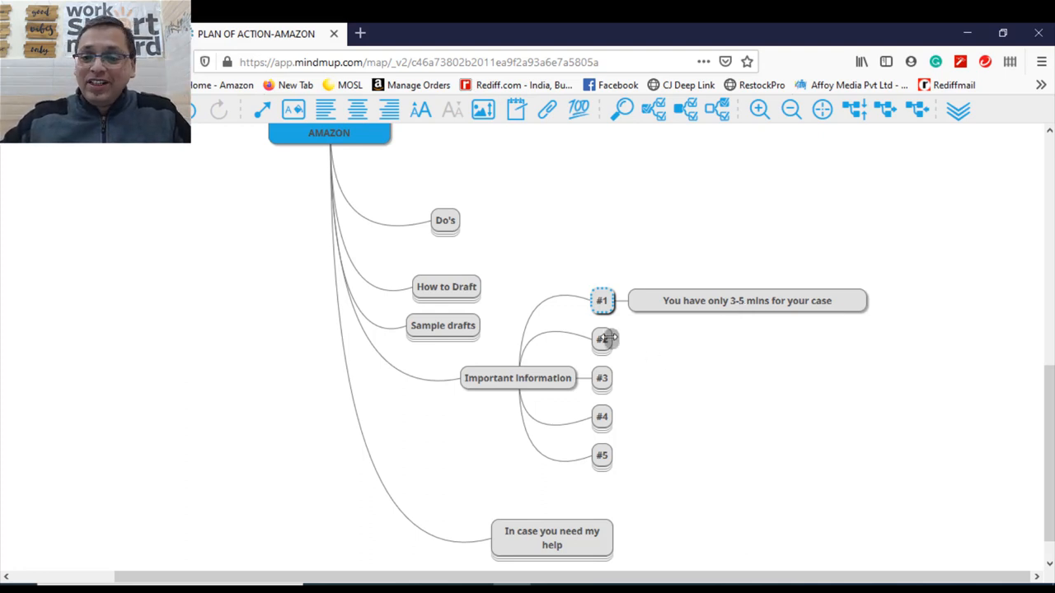
{"action": "left_click", "coordinate": [602, 340]}
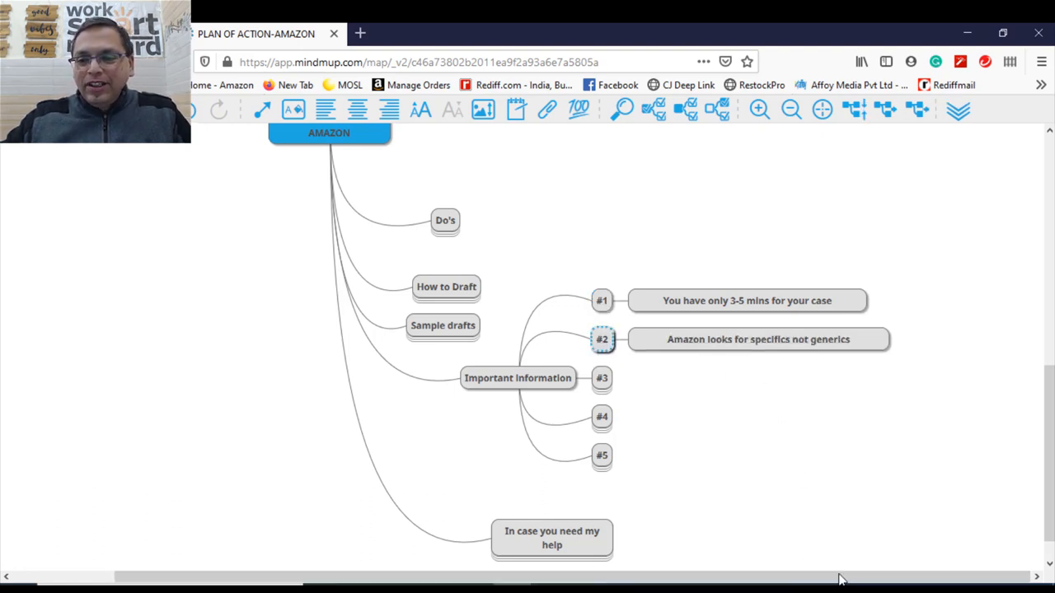
{"action": "mouse_move", "coordinate": [858, 475]}
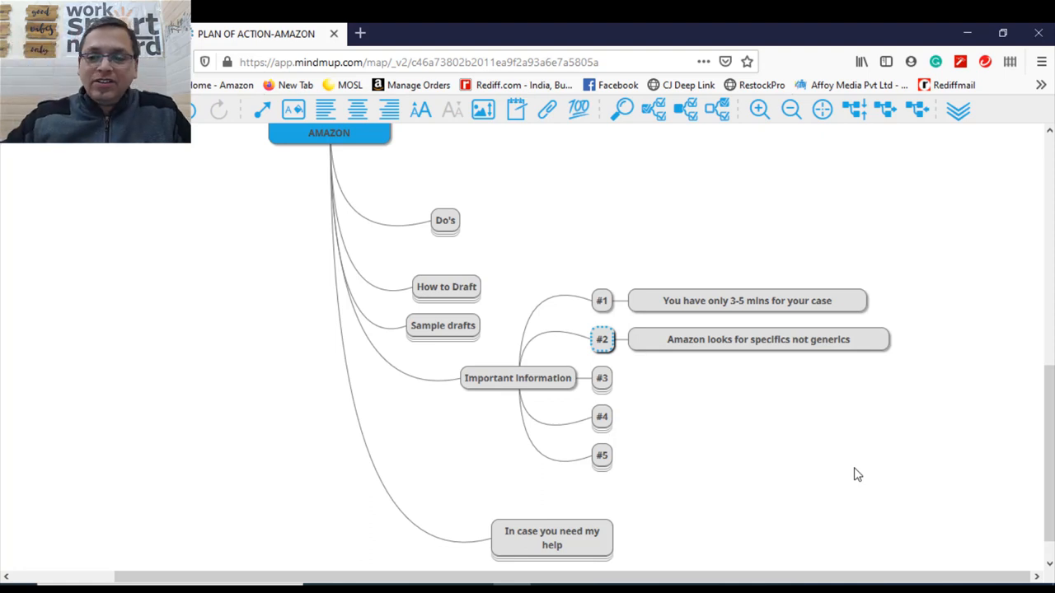
{"action": "left_click", "coordinate": [602, 377]}
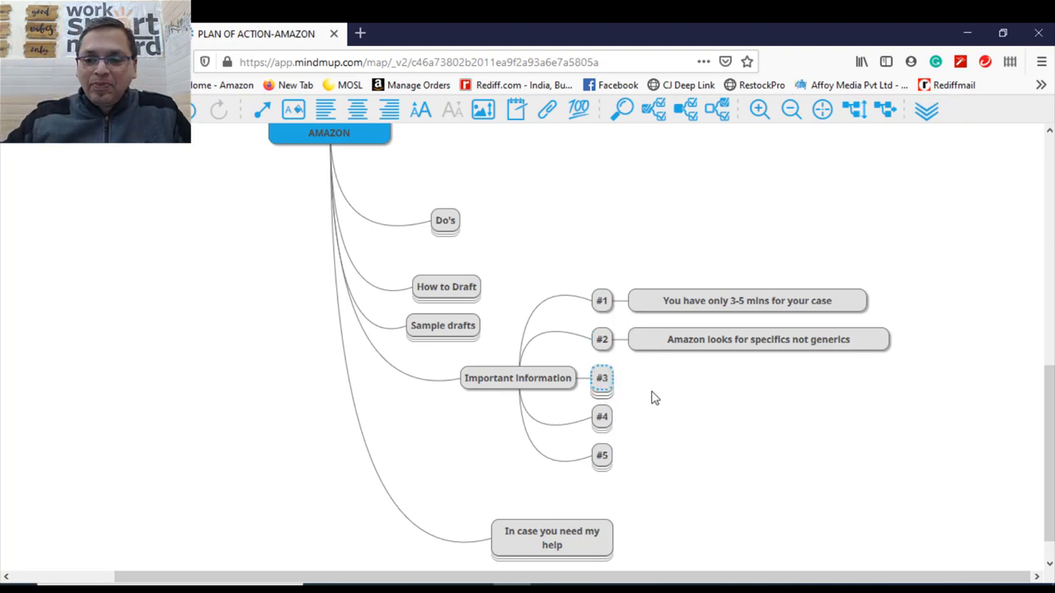
{"action": "left_click", "coordinate": [602, 378]}
{"action": "type", "text": "The target with them is review and not reinstatement"}
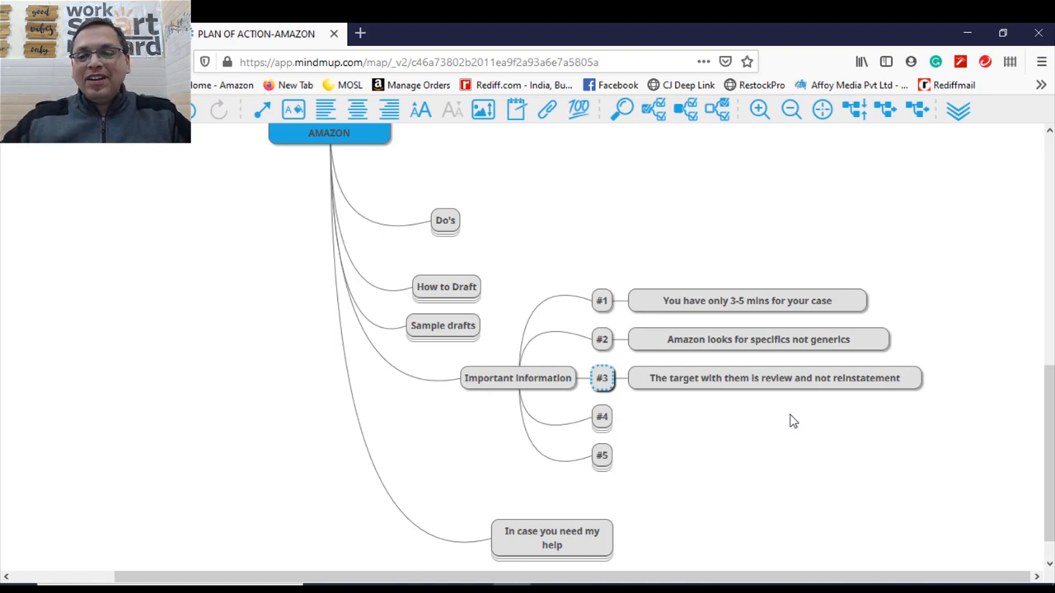
- Add a note to #4 (may take up to 7 days) and to #5 (auto-drafted replies sent by a human)
{"action": "left_click", "coordinate": [602, 416]}
{"action": "type", "text": "They may take time upto 7 days as well"}
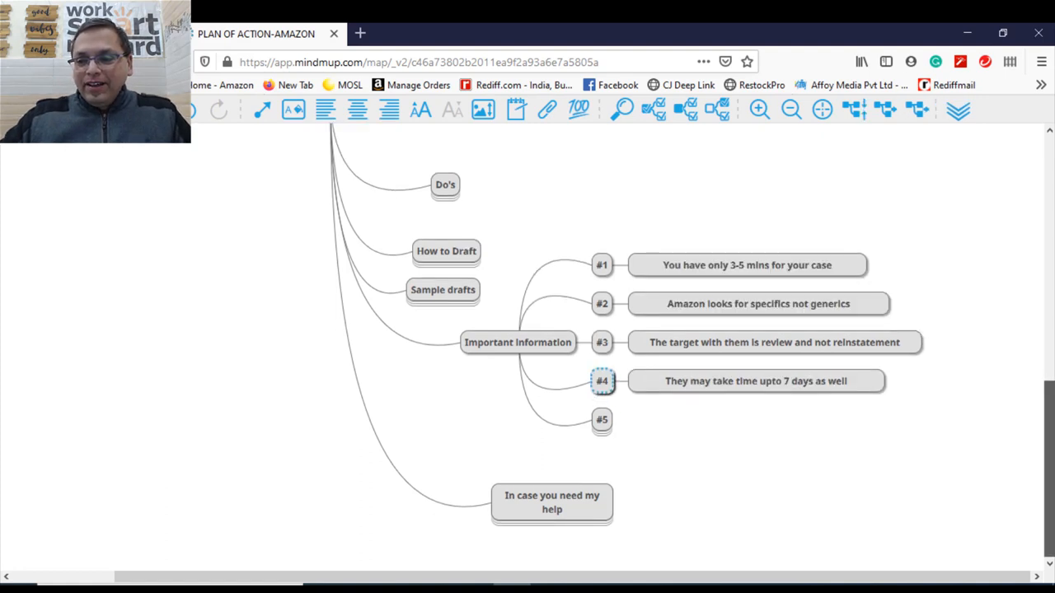
{"action": "mouse_move", "coordinate": [825, 455]}
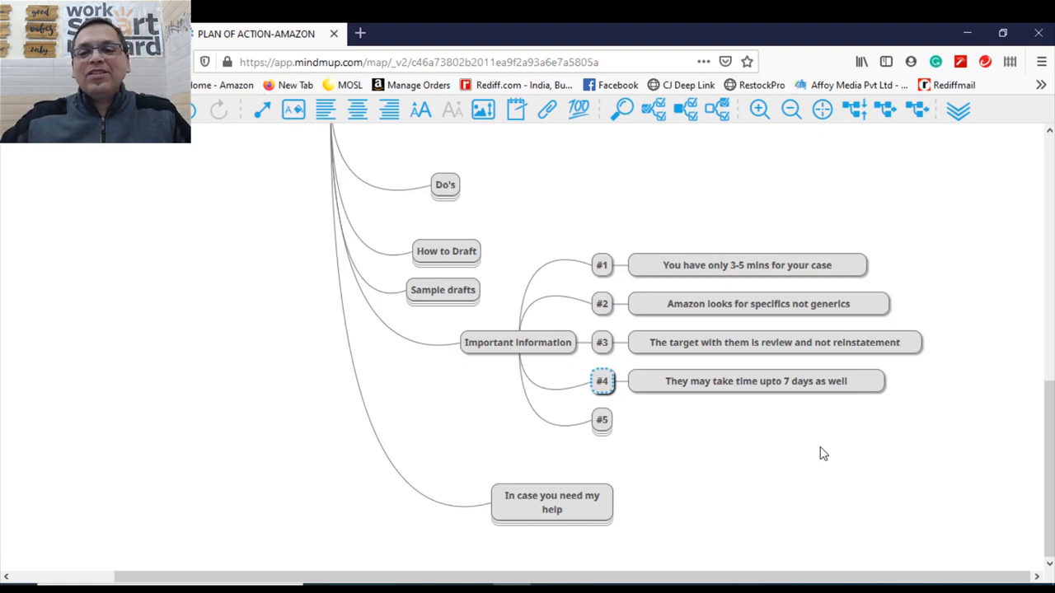
{"action": "mouse_move", "coordinate": [602, 423]}
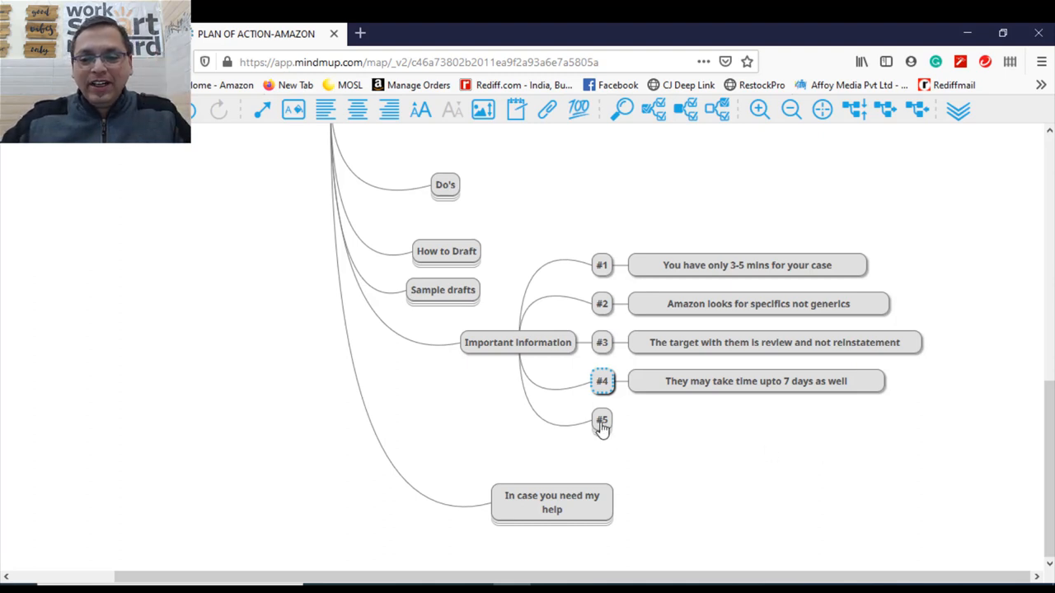
{"action": "left_click", "coordinate": [602, 421]}
{"action": "type", "text": "Replies are auto drafted but send by a human"}
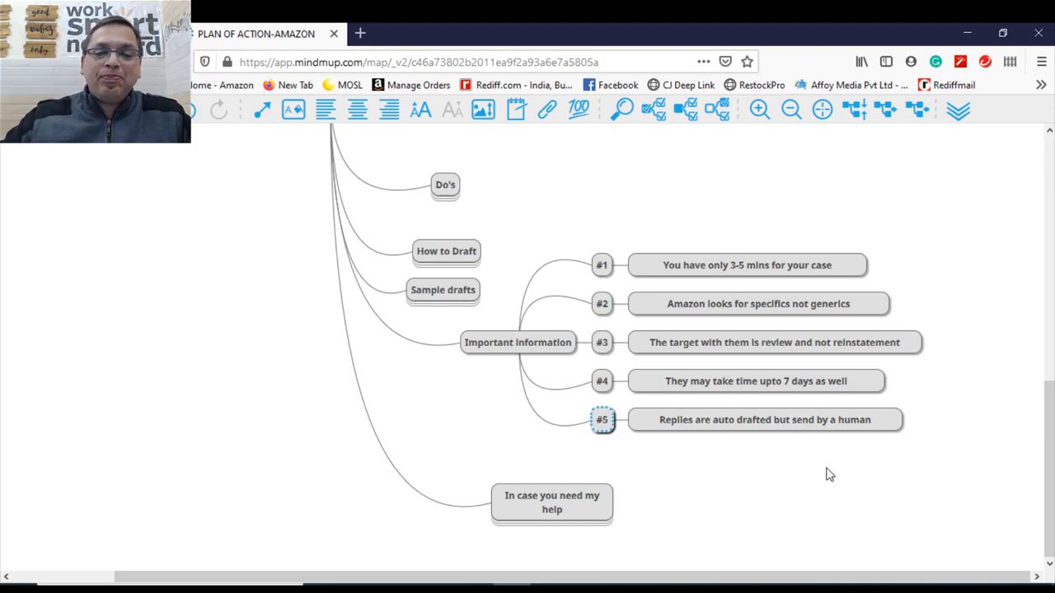
{"action": "mouse_move", "coordinate": [518, 354]}
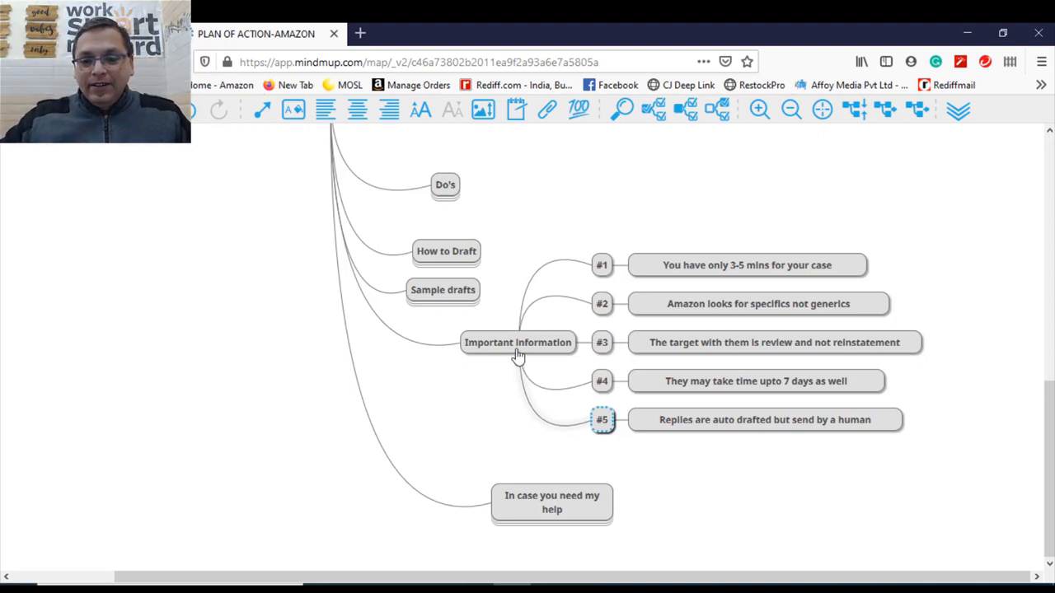
- Collapse the Important Information branch and add Connect on Facebook Messenger under the help node
{"action": "left_click", "coordinate": [518, 341]}
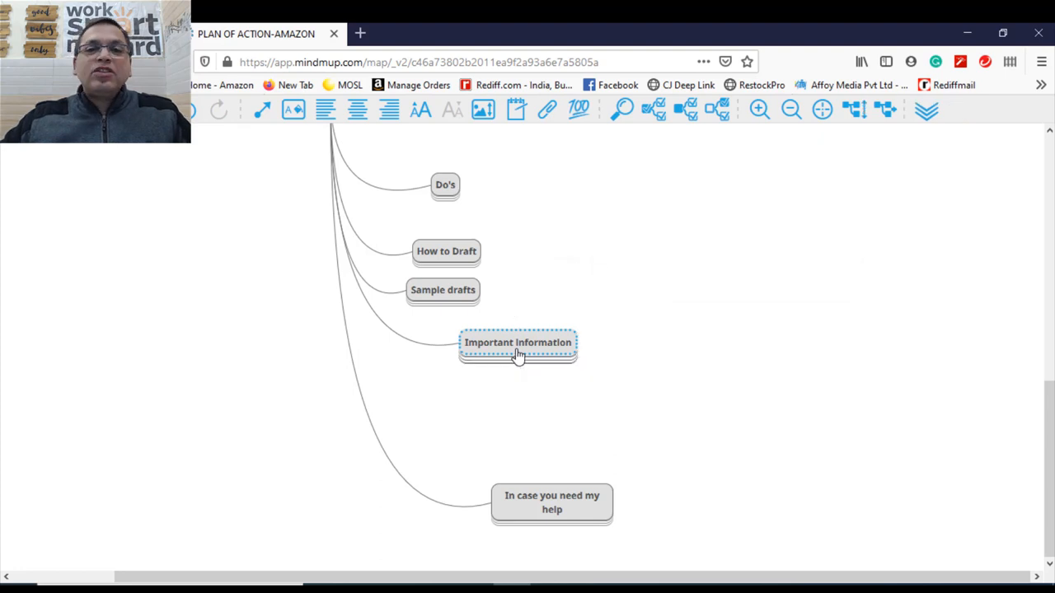
{"action": "mouse_move", "coordinate": [574, 504]}
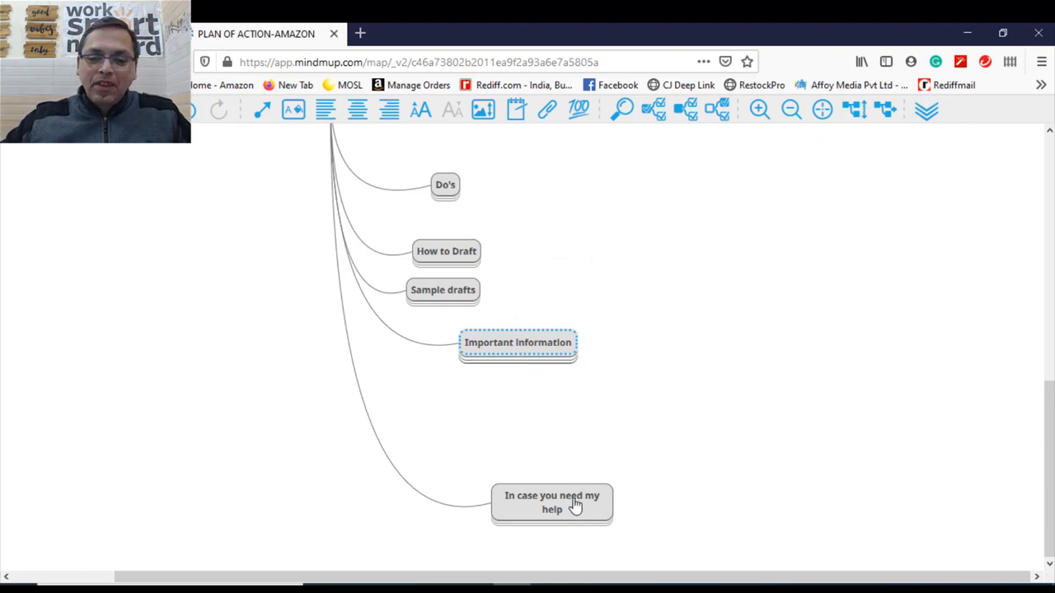
{"action": "left_click", "coordinate": [550, 503]}
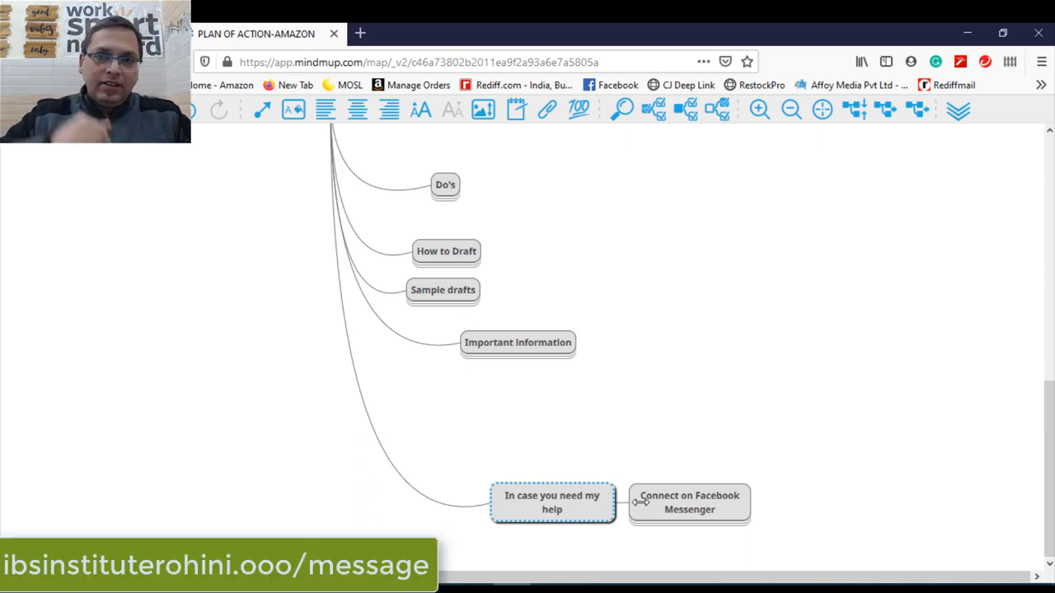
{"action": "left_click", "coordinate": [689, 503]}
{"action": "type", "text": "Type POA"}
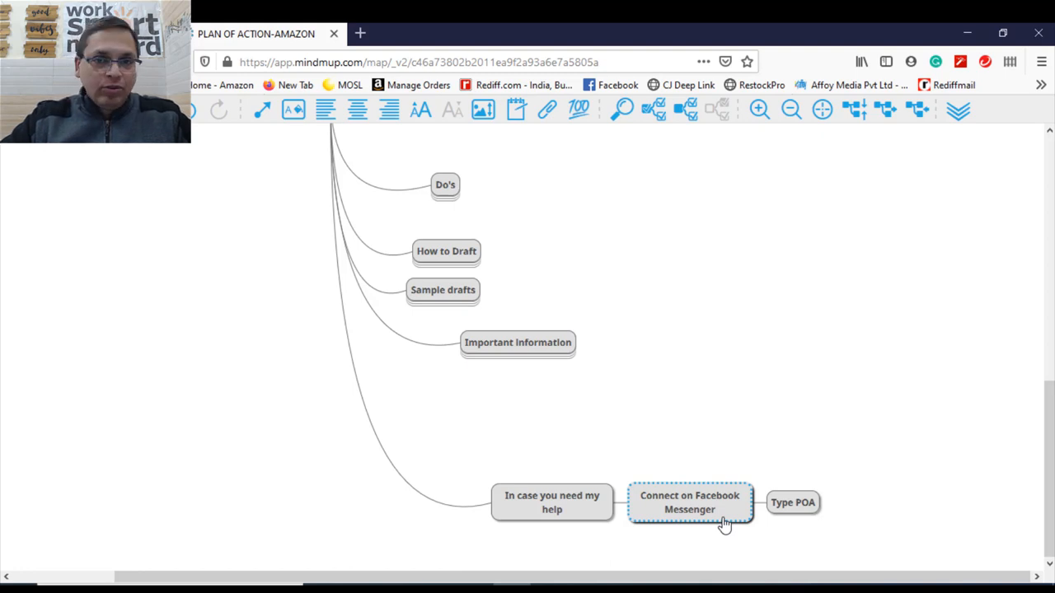
{"action": "mouse_move", "coordinate": [592, 517]}
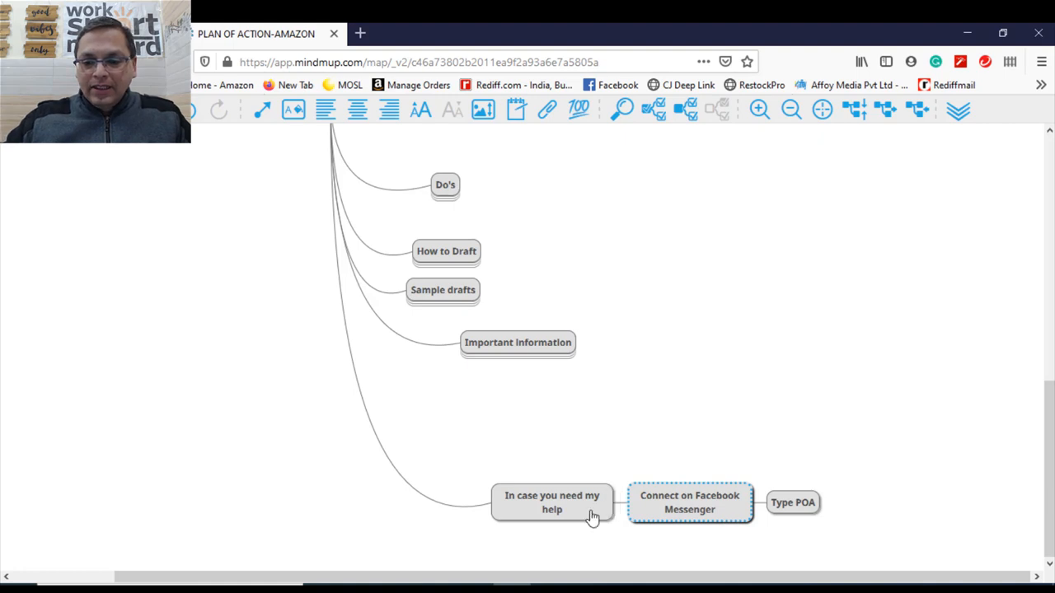
{"action": "mouse_move", "coordinate": [724, 514]}
{"action": "type", "text": "PO"}
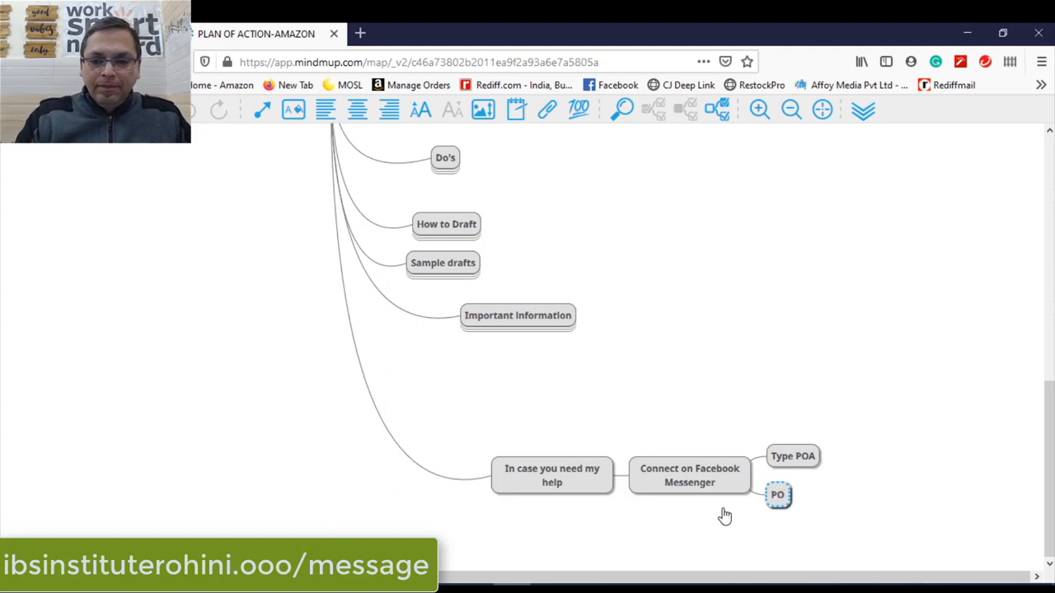
- Add Type POA and POAMINDMAP beneath the Facebook Messenger node
{"action": "type", "text": "A"}
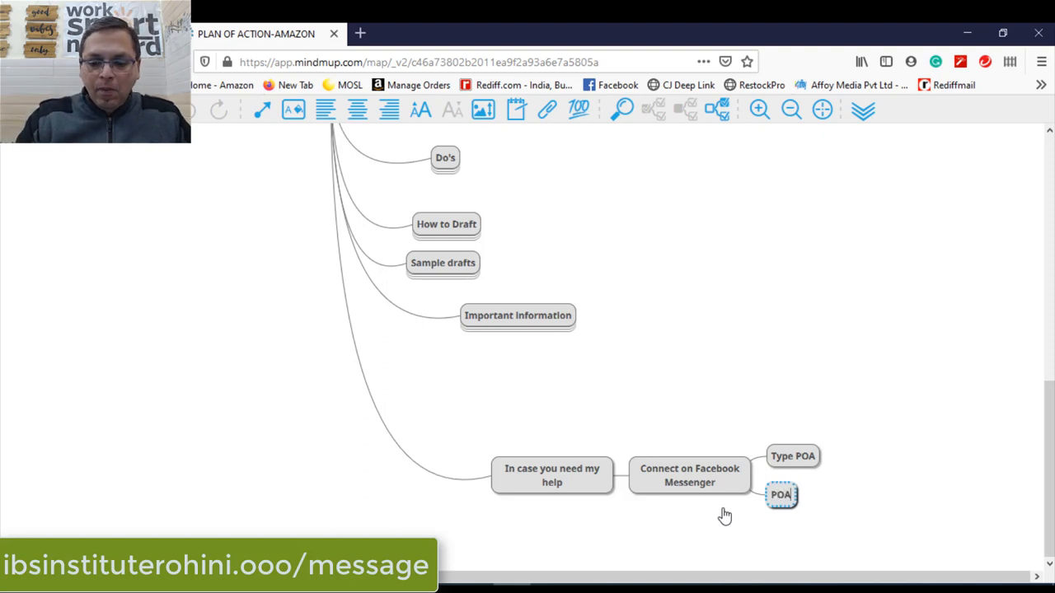
{"action": "type", "text": "MIN"}
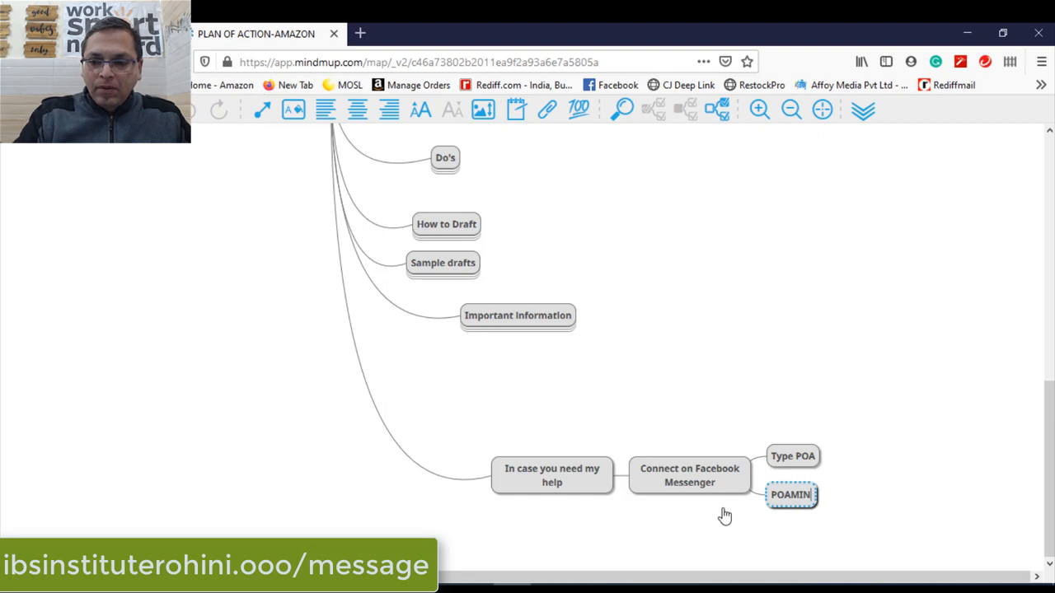
{"action": "type", "text": "DMAP"}
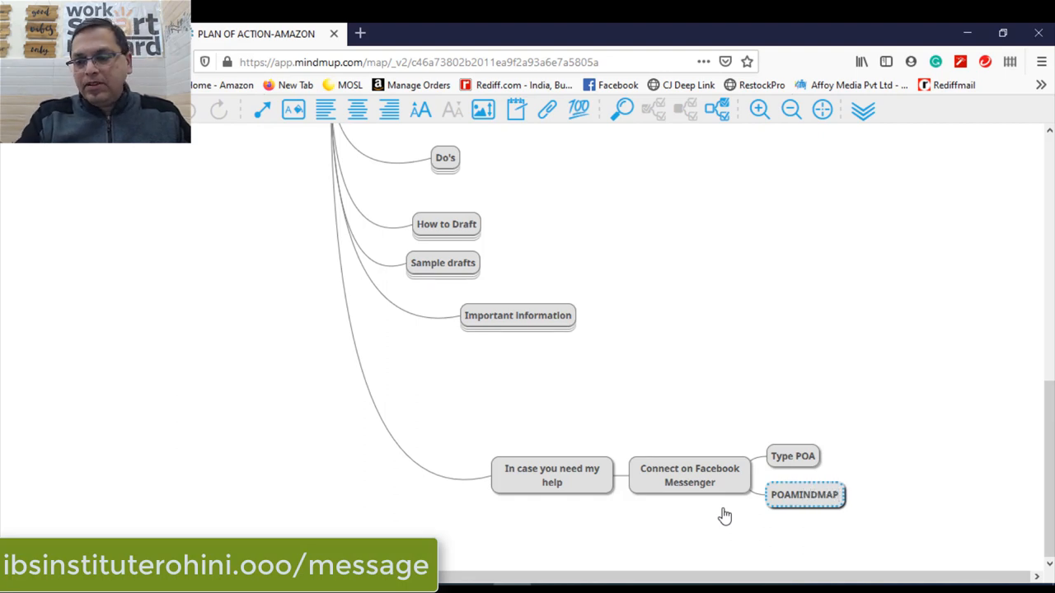